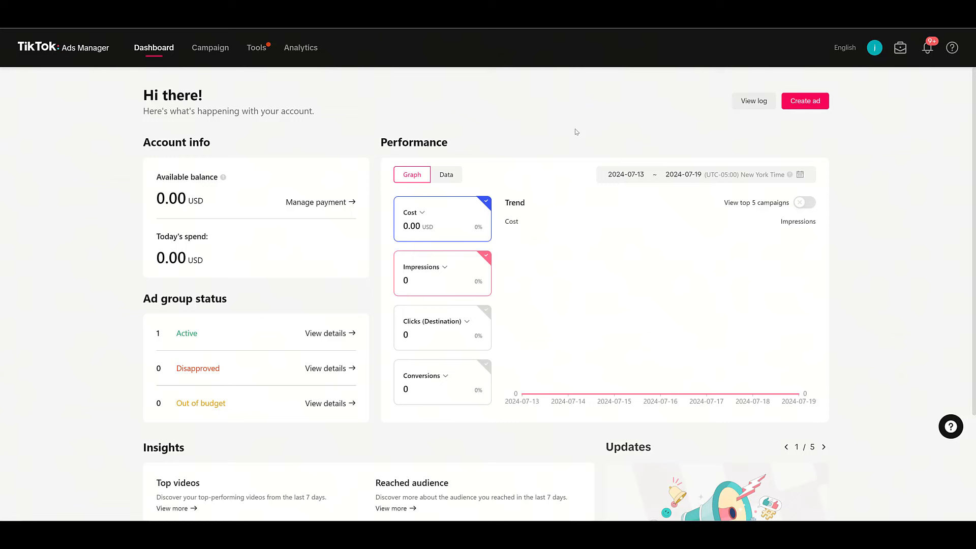
pyautogui.moveTo(530, 129)
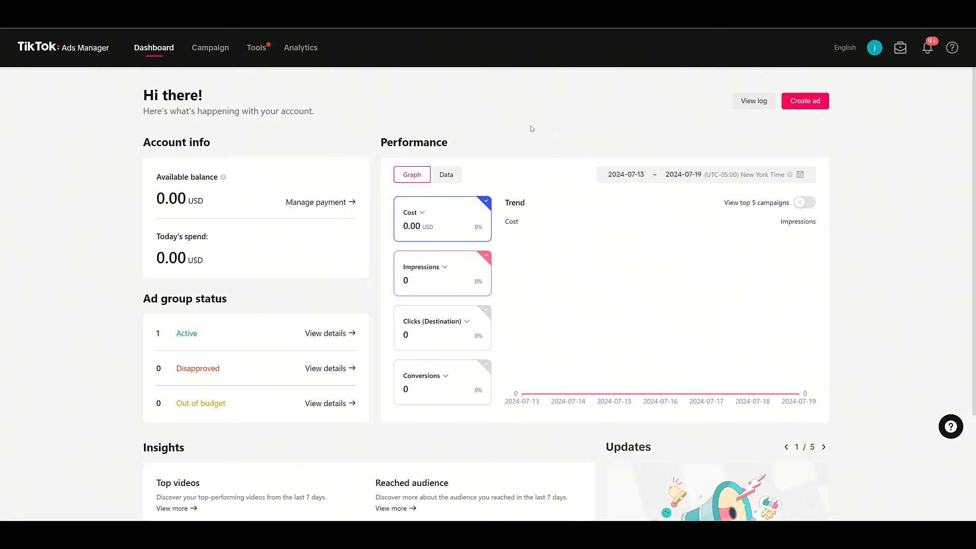
# From Tools, go to the Audiences list and start a new Custom Audience.
pyautogui.click(255, 47)
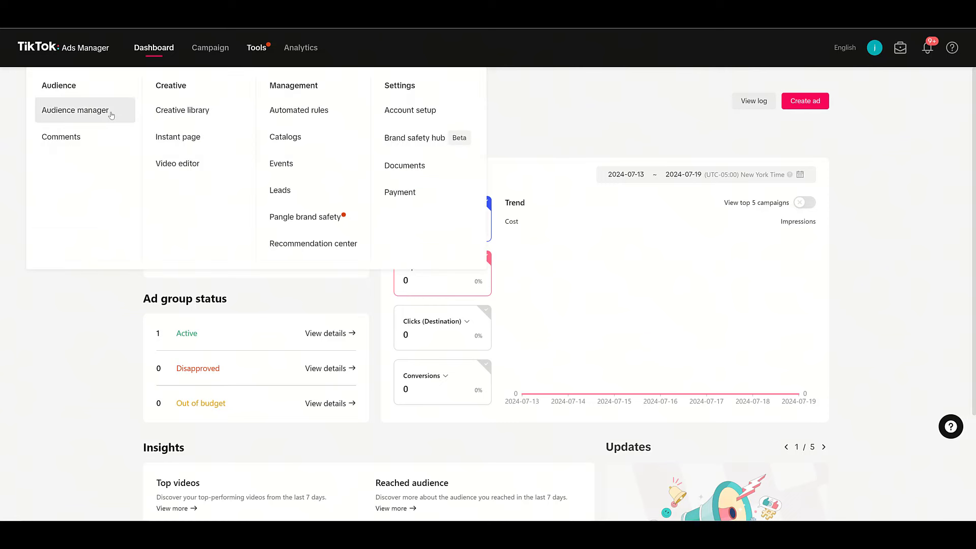
pyautogui.click(74, 110)
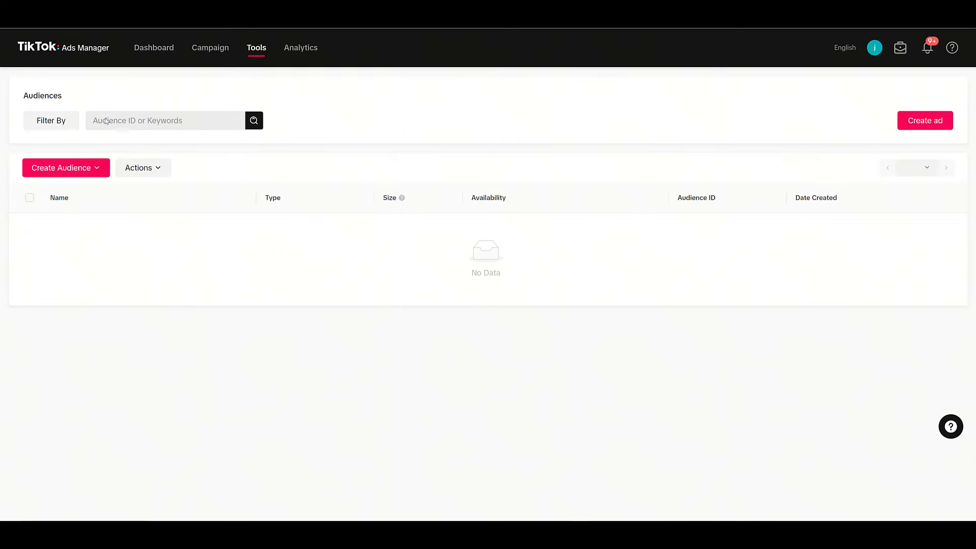
pyautogui.click(65, 167)
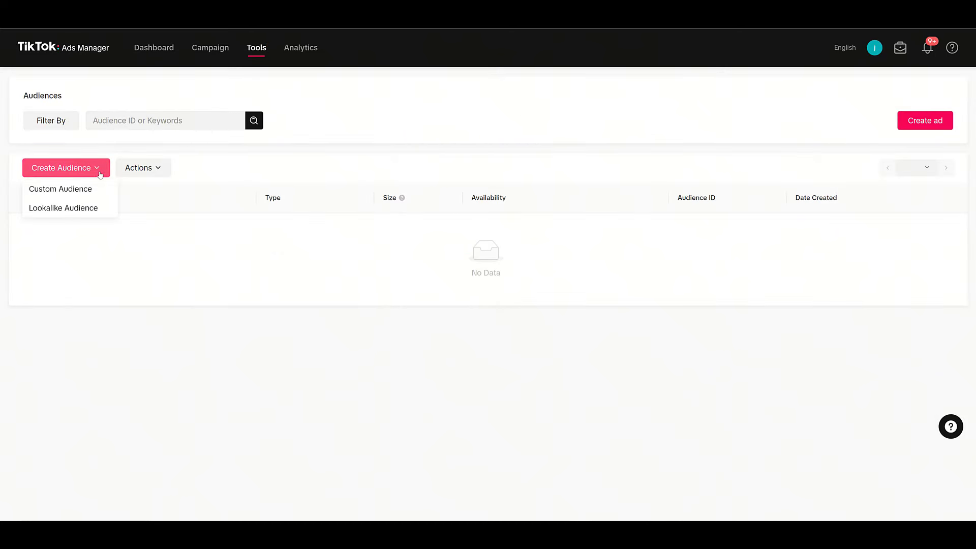
pyautogui.moveTo(61, 188)
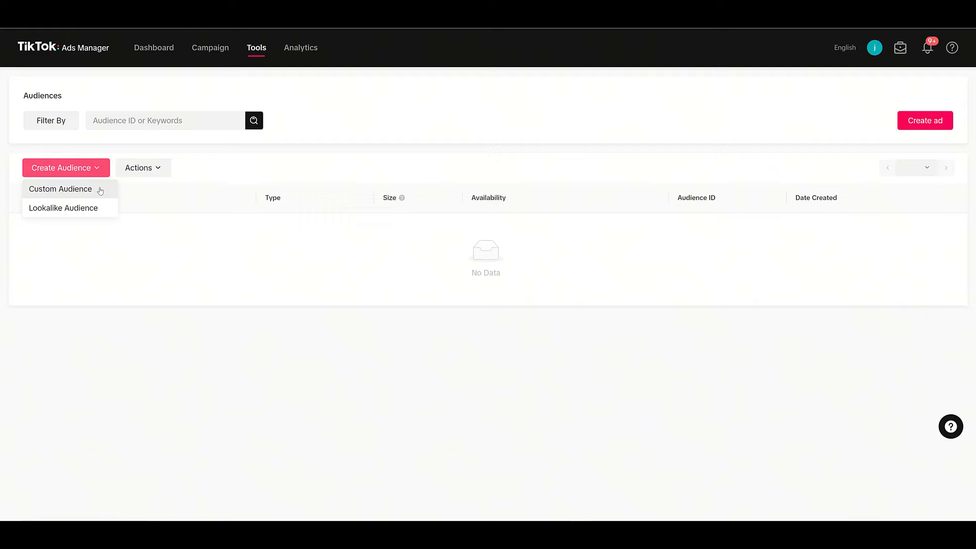
pyautogui.click(61, 188)
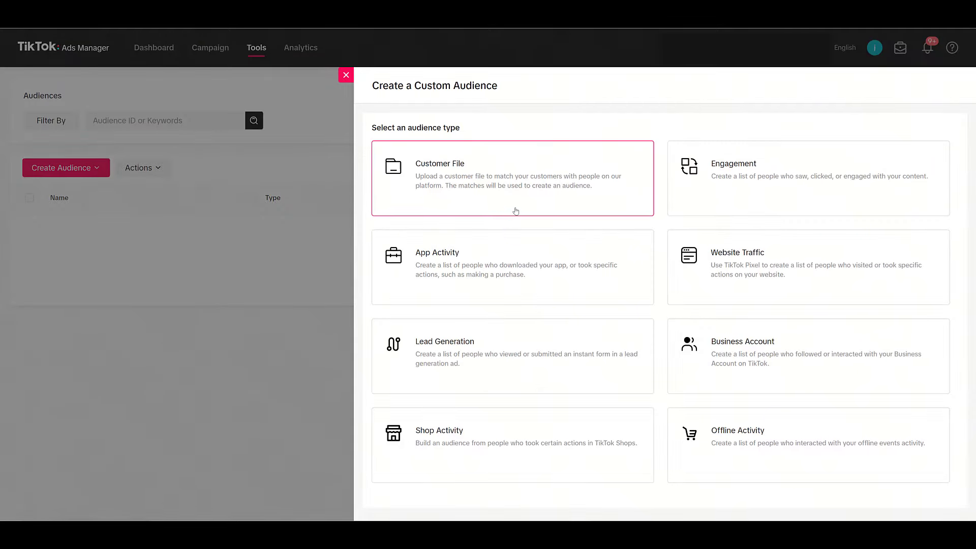
# Pick Customer File as the custom audience type.
pyautogui.click(512, 179)
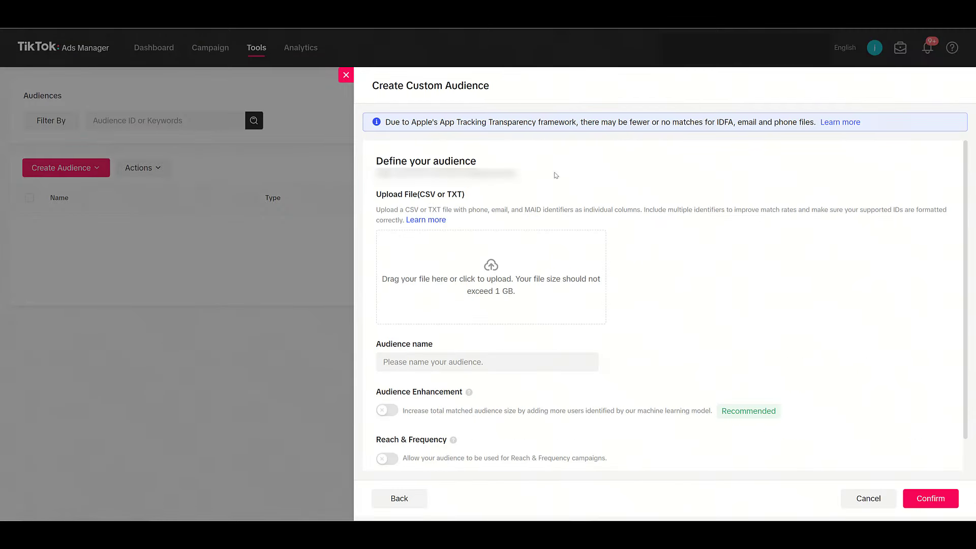
pyautogui.moveTo(568, 170)
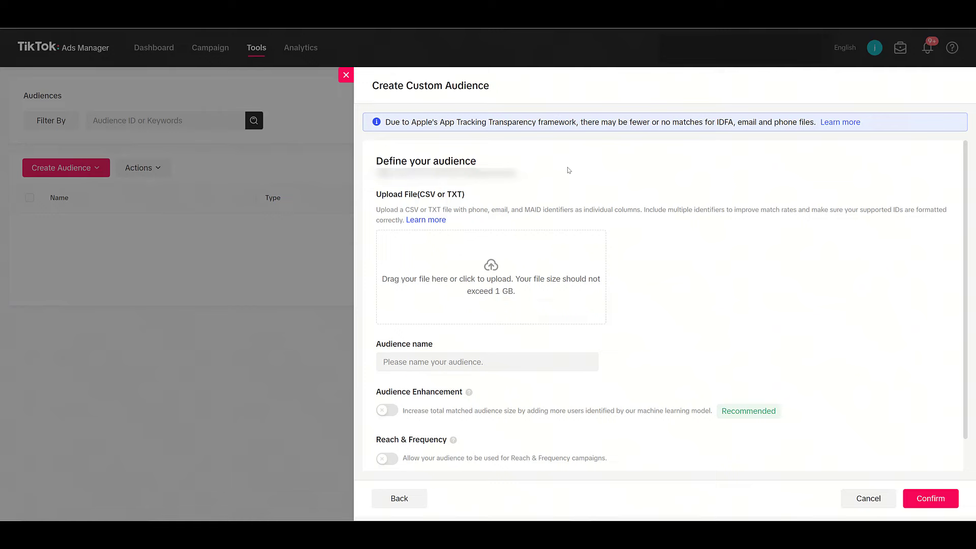
pyautogui.moveTo(560, 147)
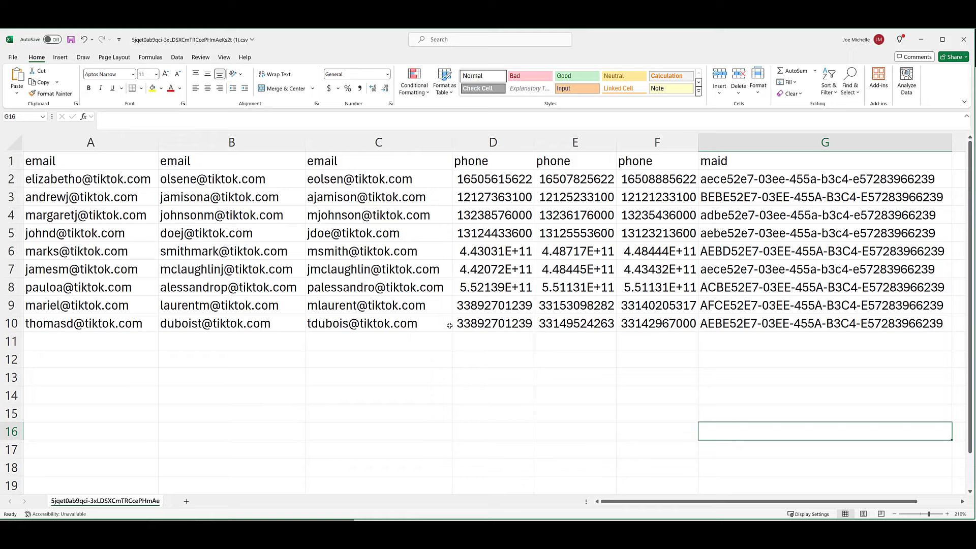
pyautogui.moveTo(261, 183)
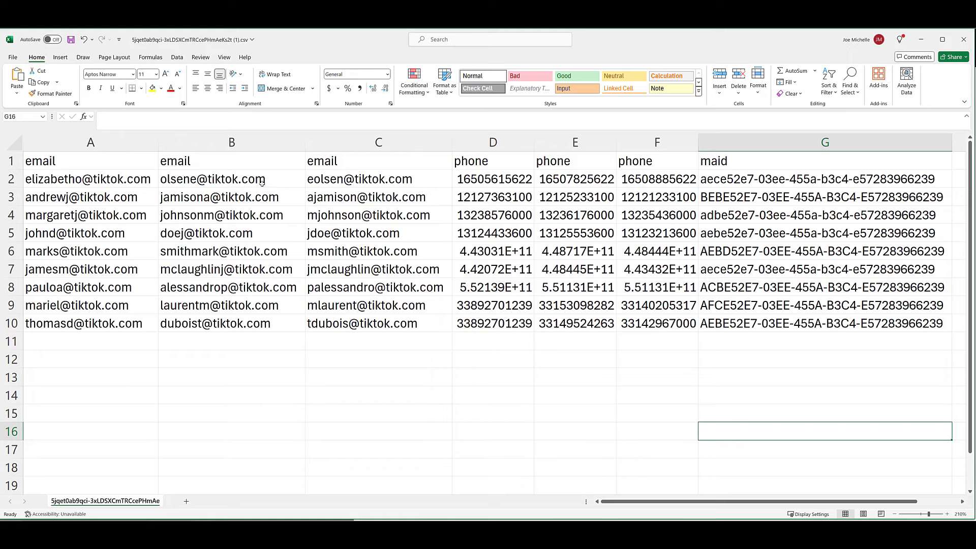
pyautogui.moveTo(396, 349)
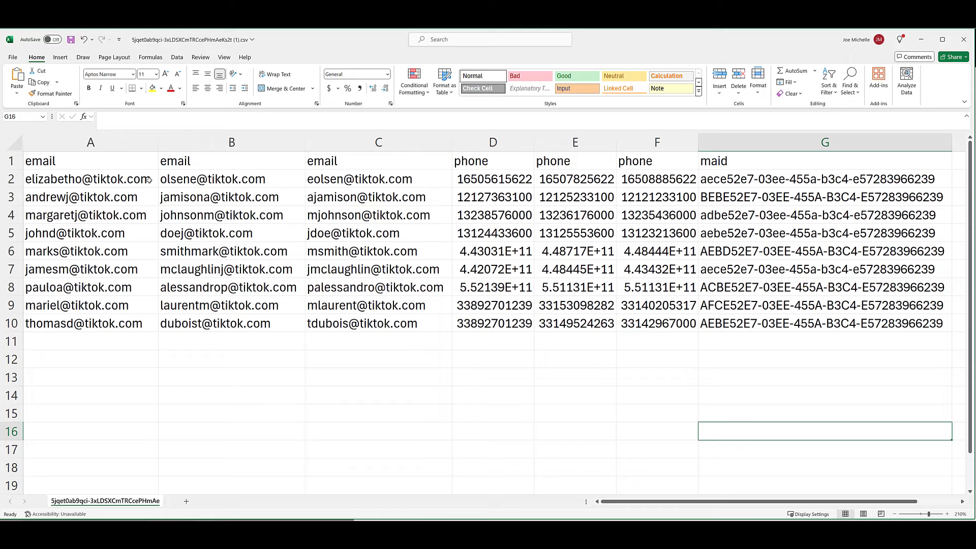
pyautogui.moveTo(90, 179); pyautogui.dragTo(378, 178)
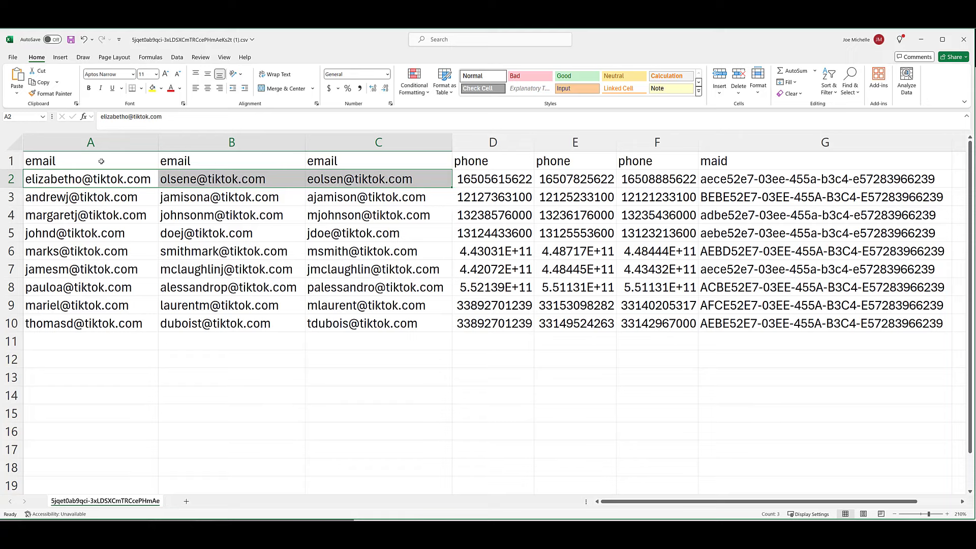
pyautogui.moveTo(149, 180)
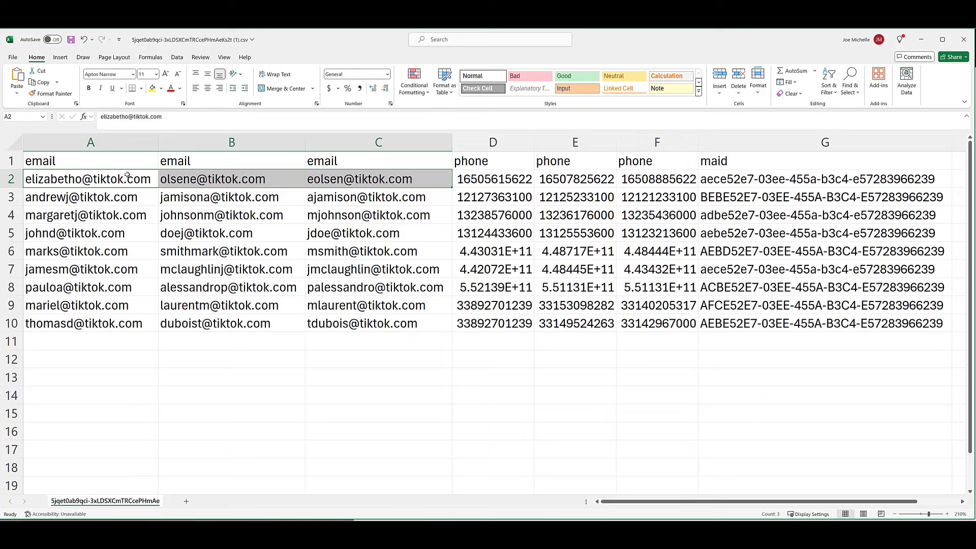
pyautogui.moveTo(336, 180)
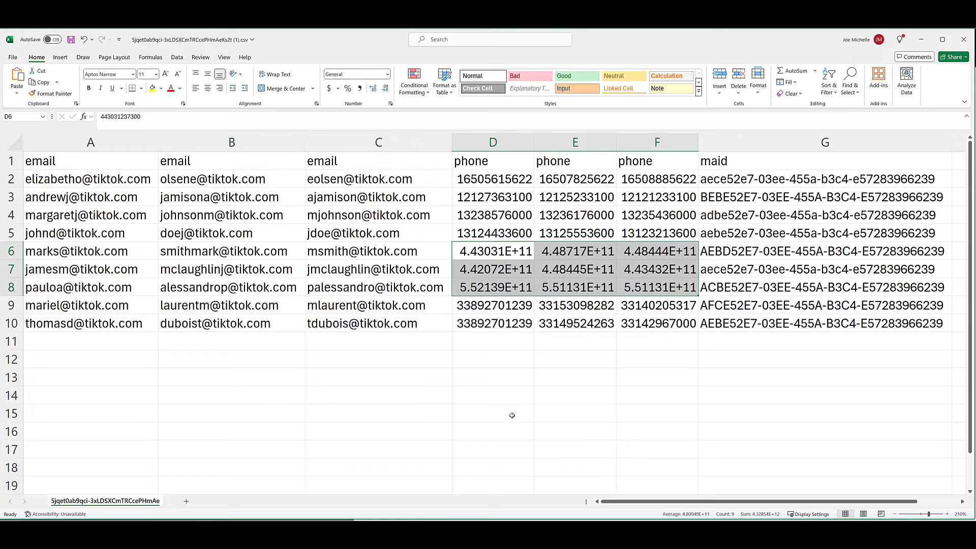
pyautogui.click(492, 413)
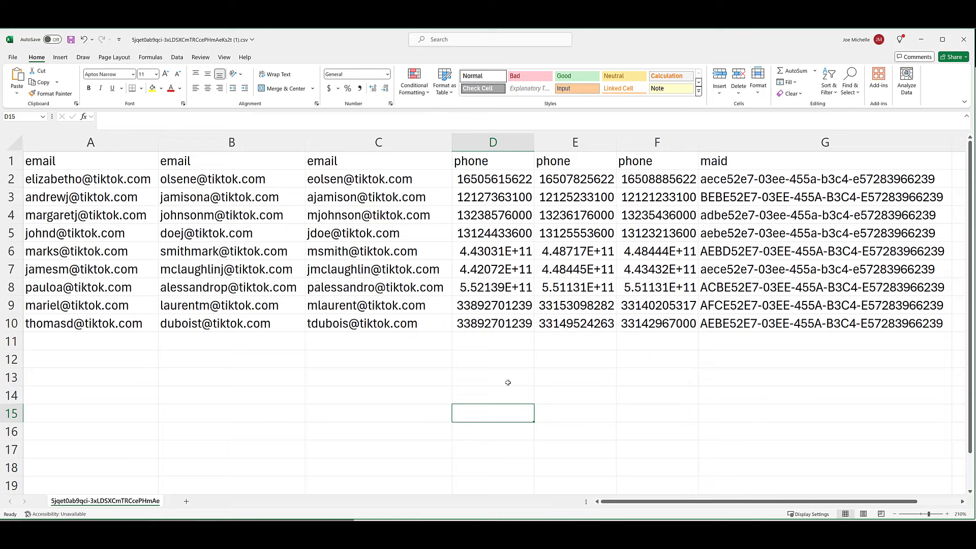
pyautogui.moveTo(786, 159)
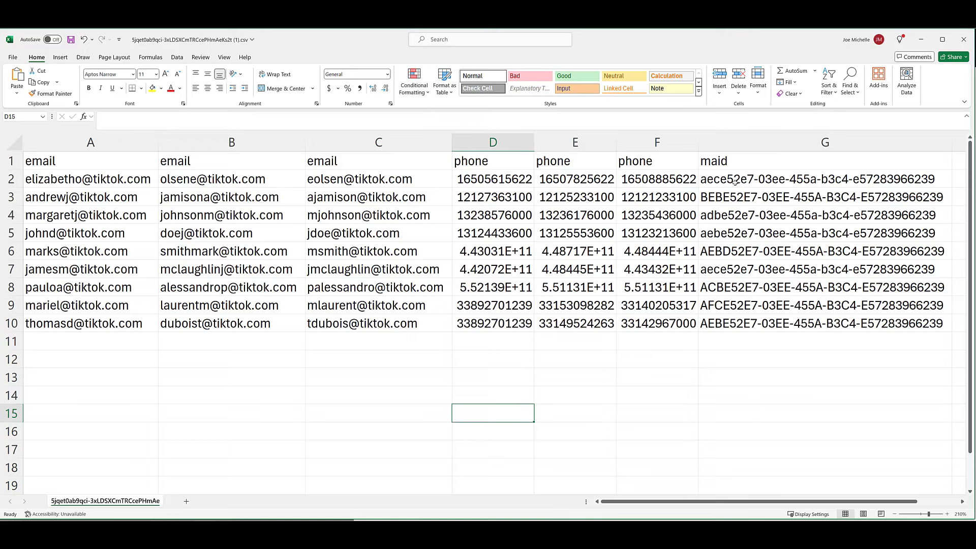
pyautogui.click(824, 178)
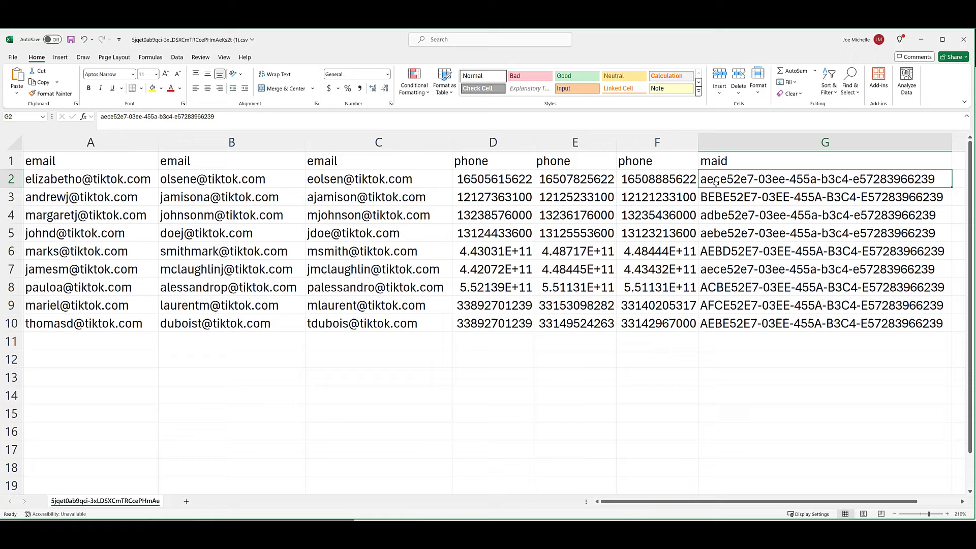
pyautogui.click(823, 196)
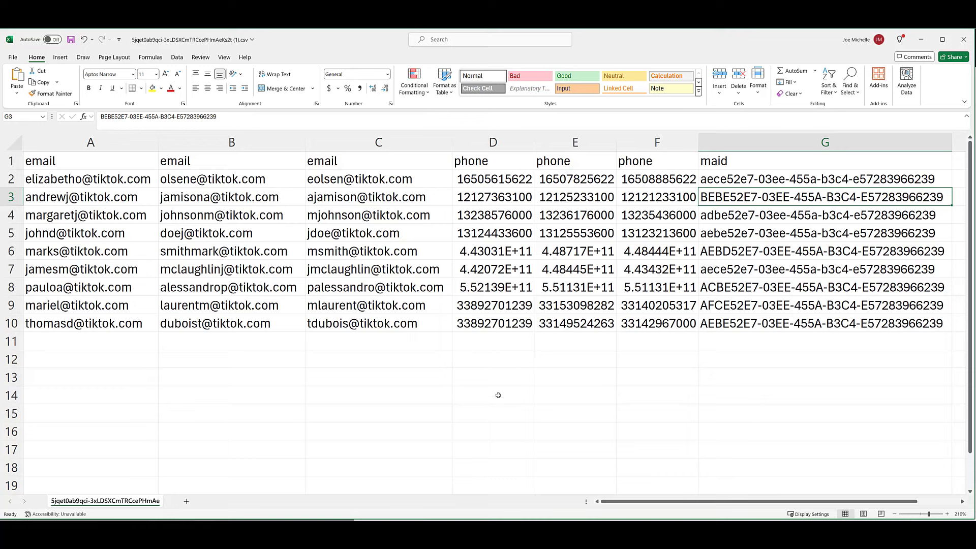
pyautogui.moveTo(485, 379)
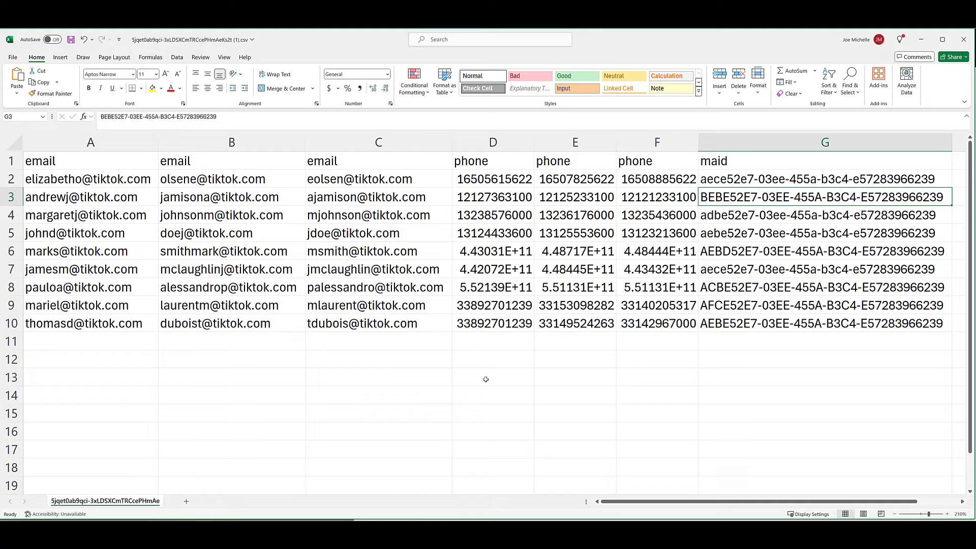
pyautogui.moveTo(485, 378)
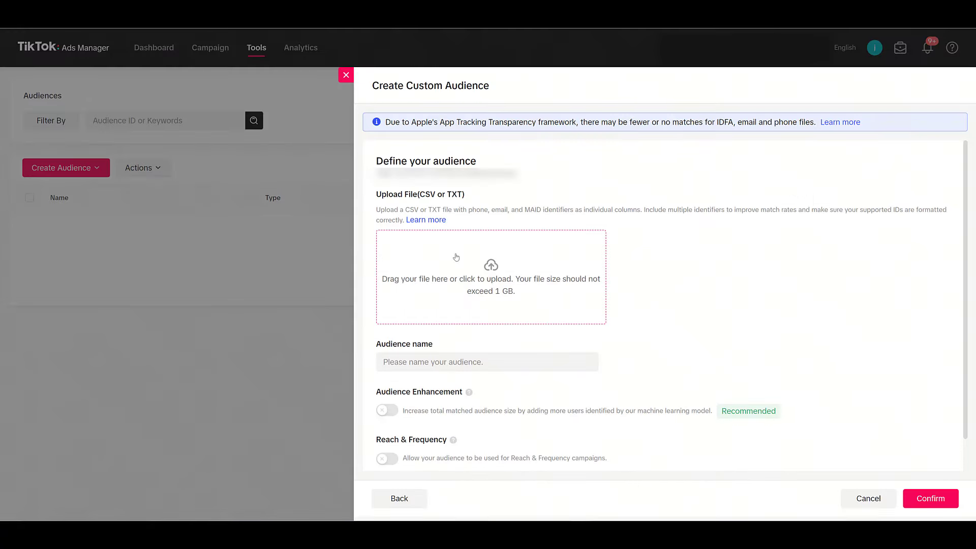
# Upload the customer CSV and name the audience 'Customer File Example'.
pyautogui.click(490, 276)
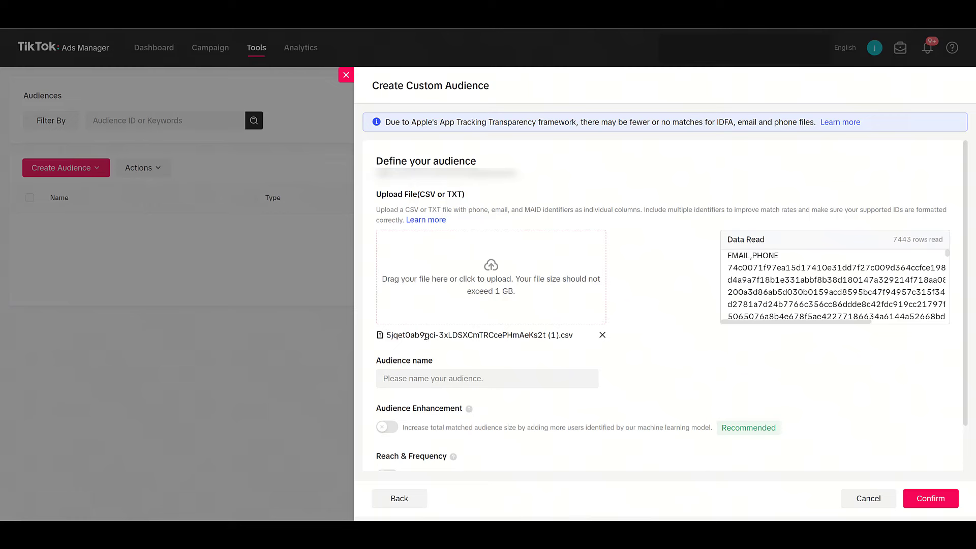
pyautogui.click(487, 378)
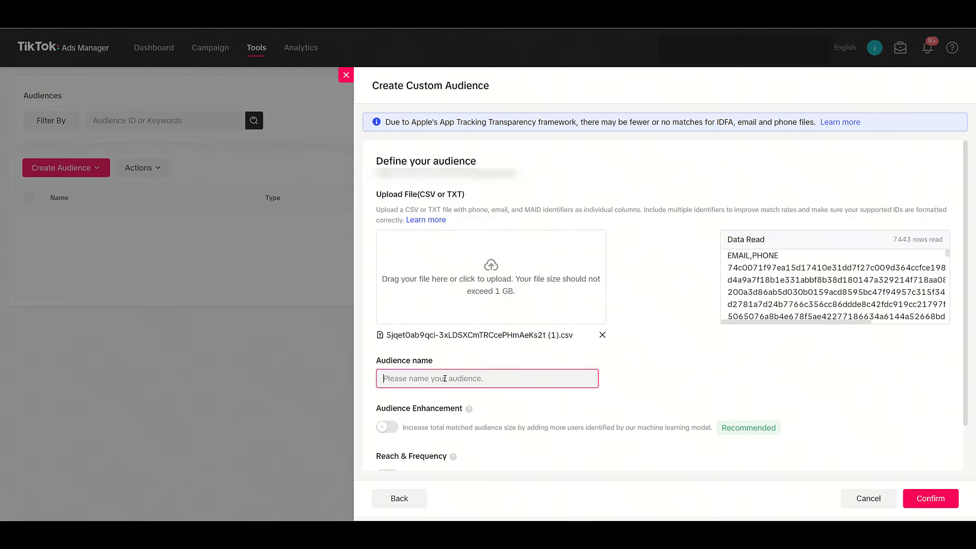
pyautogui.write('Customer File Example')
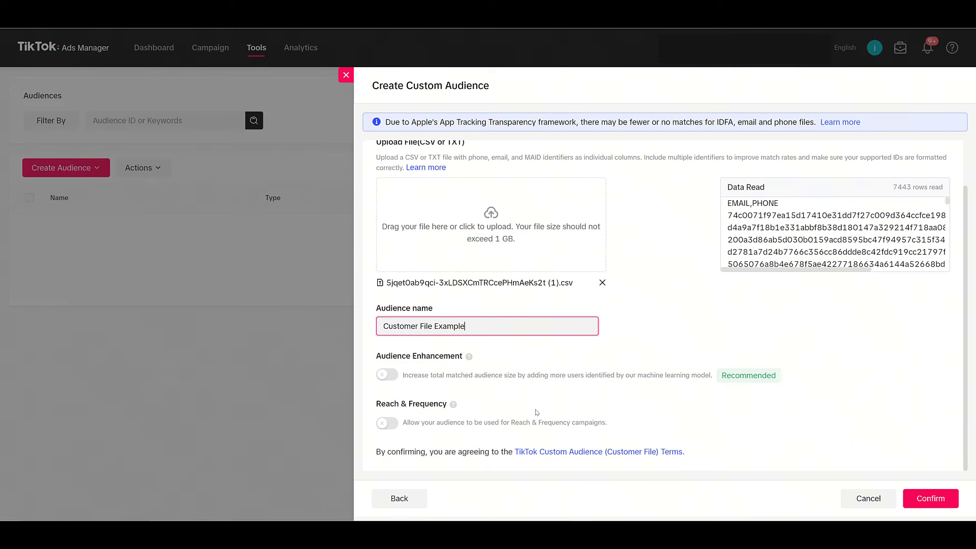
# Enable Reach & Frequency for Customer File Example and confirm creating the audience.
pyautogui.click(567, 358)
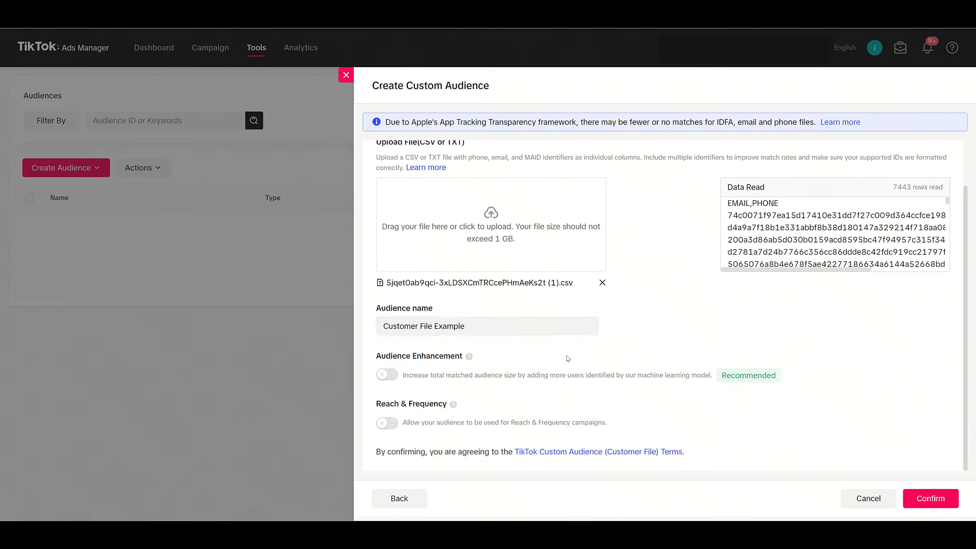
pyautogui.moveTo(559, 360)
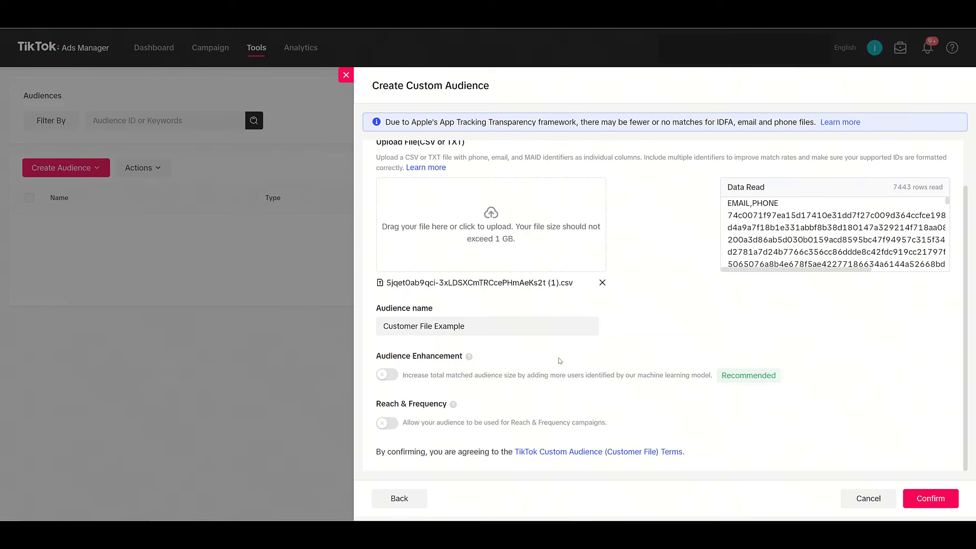
pyautogui.click(386, 423)
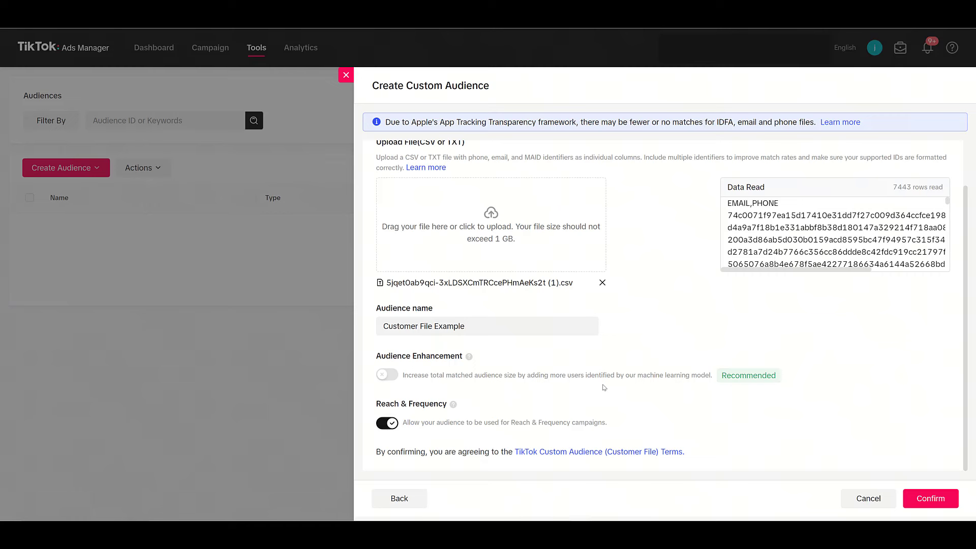
pyautogui.click(929, 499)
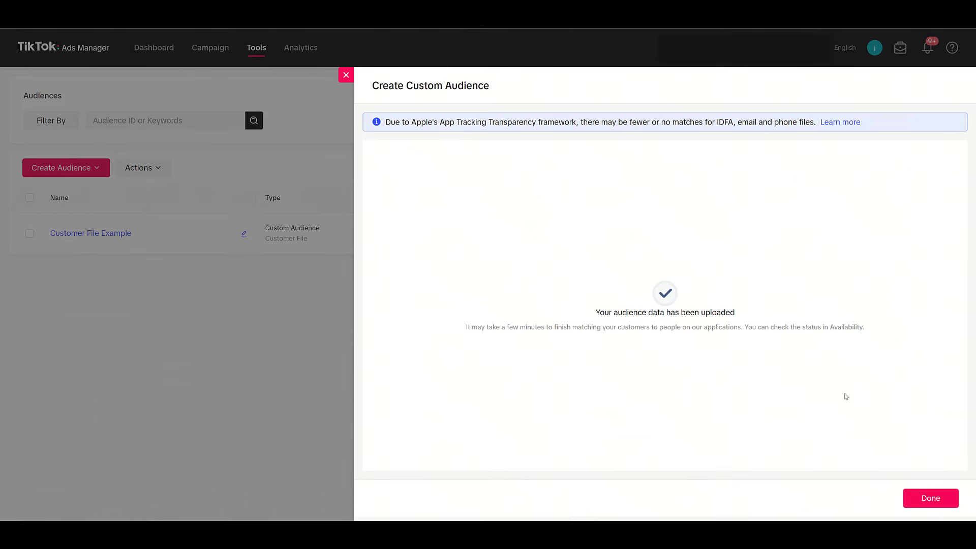
pyautogui.moveTo(930, 498)
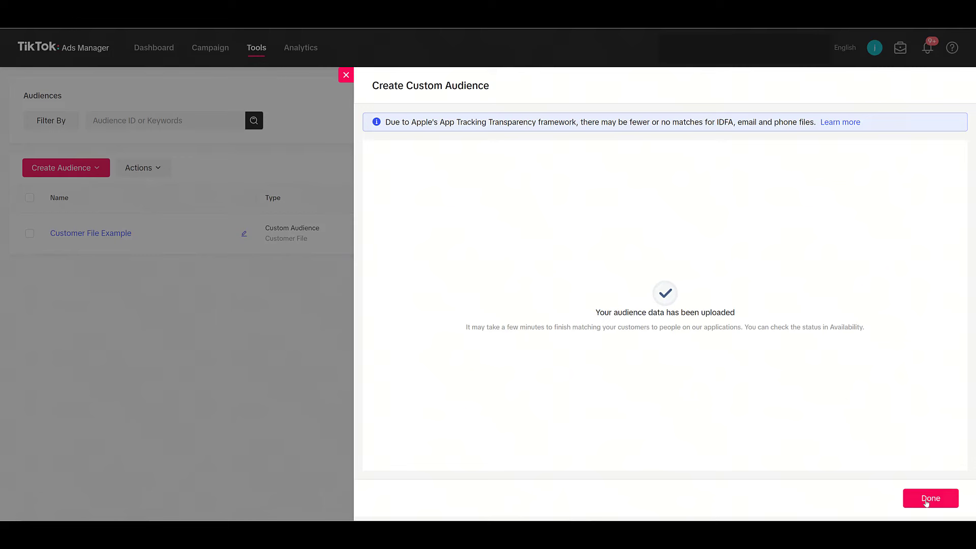
# Dismiss the upload confirmation to see Customer File Example processing in Audiences.
pyautogui.click(930, 498)
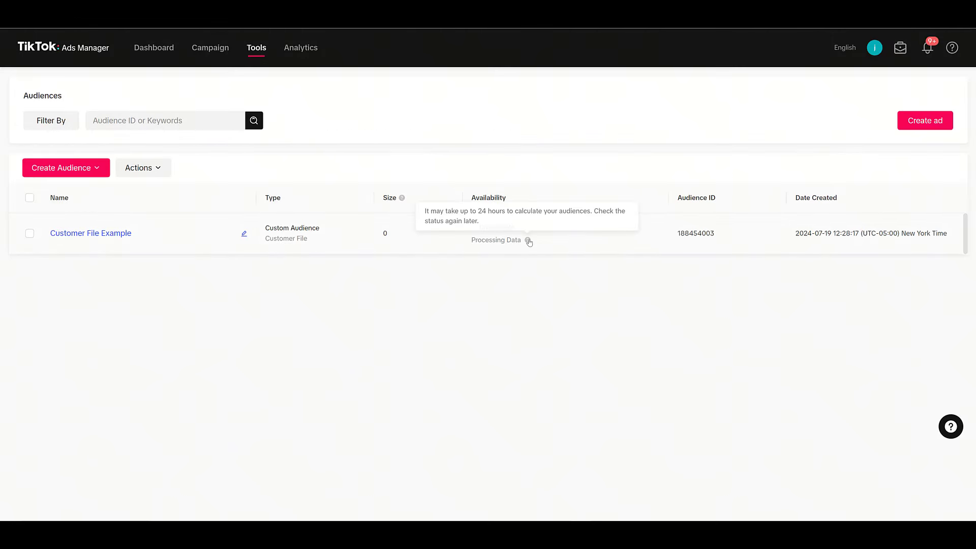
pyautogui.moveTo(565, 408)
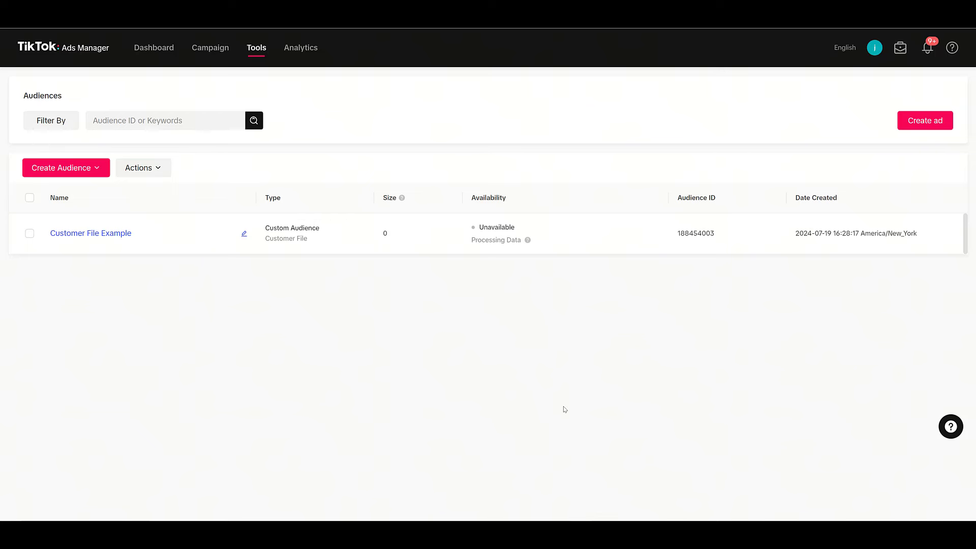
pyautogui.moveTo(394, 316)
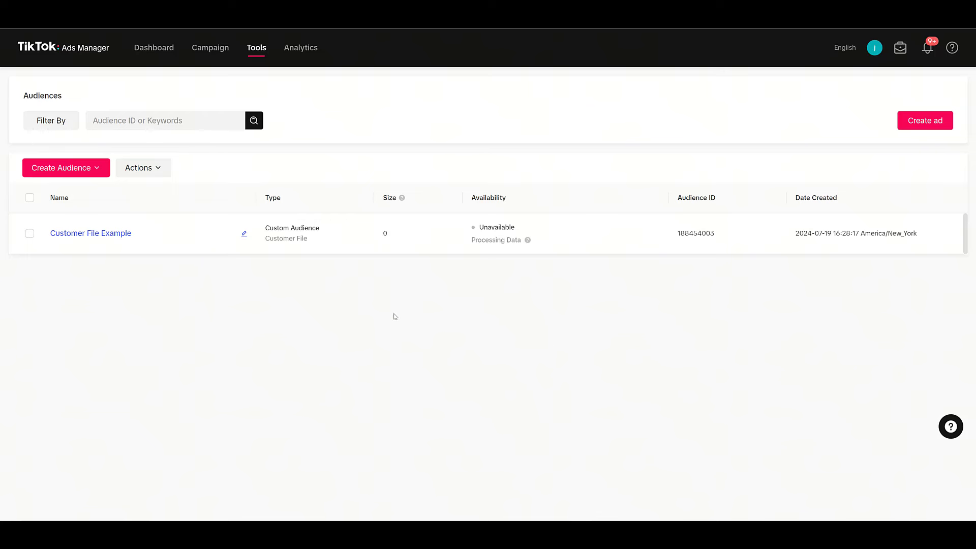
pyautogui.moveTo(613, 417)
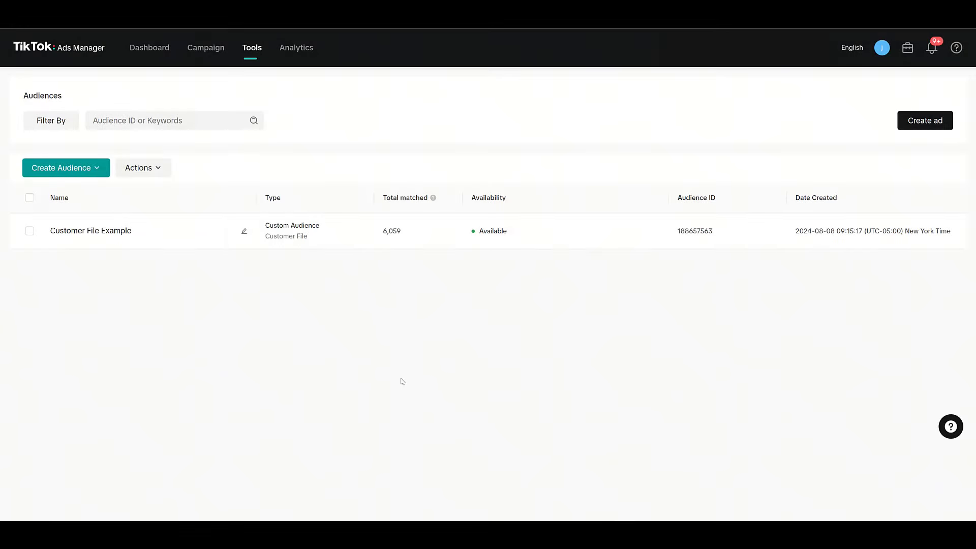
pyautogui.moveTo(405, 262)
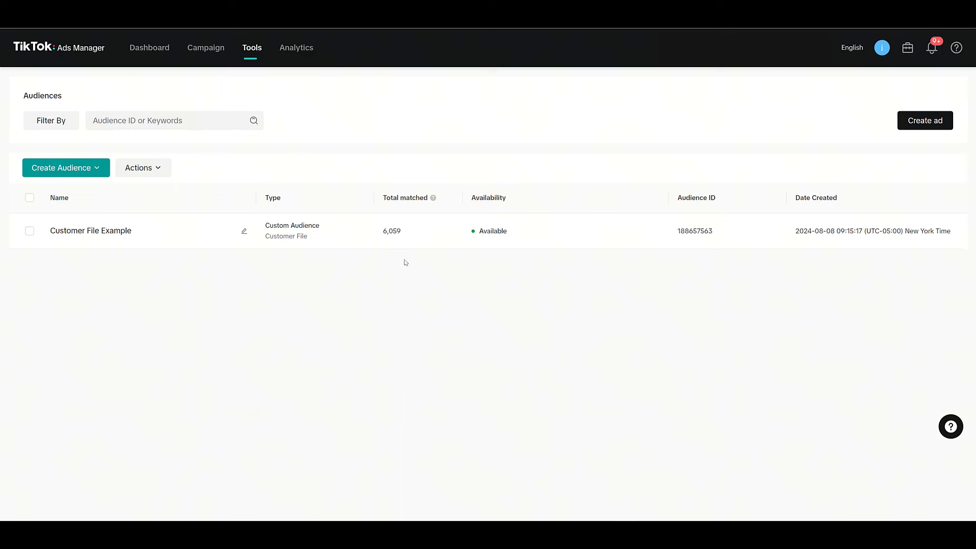
pyautogui.moveTo(396, 266)
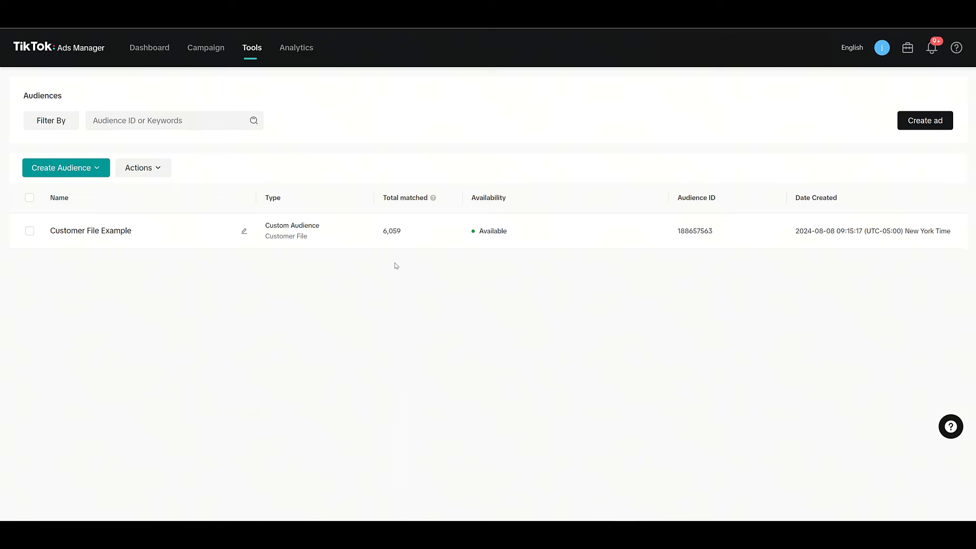
pyautogui.moveTo(506, 266)
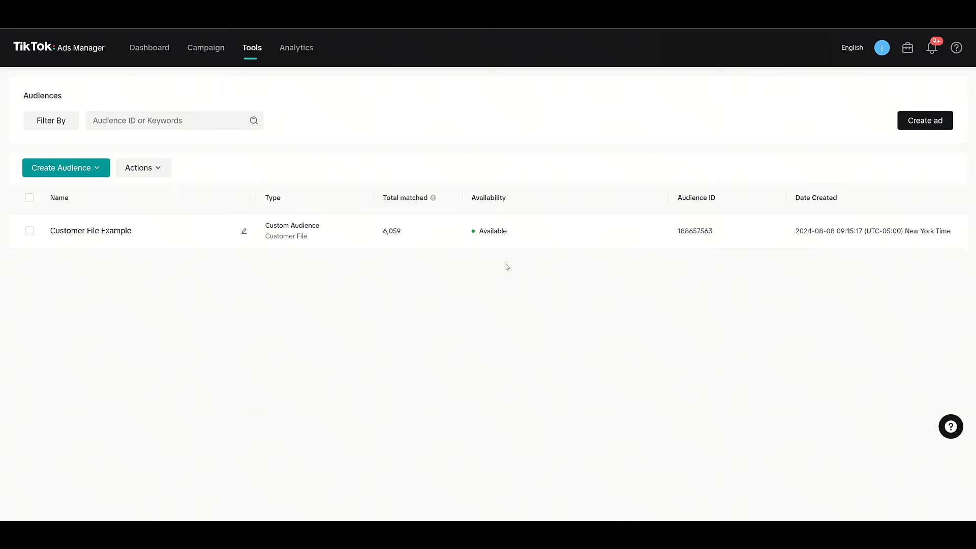
pyautogui.moveTo(309, 246)
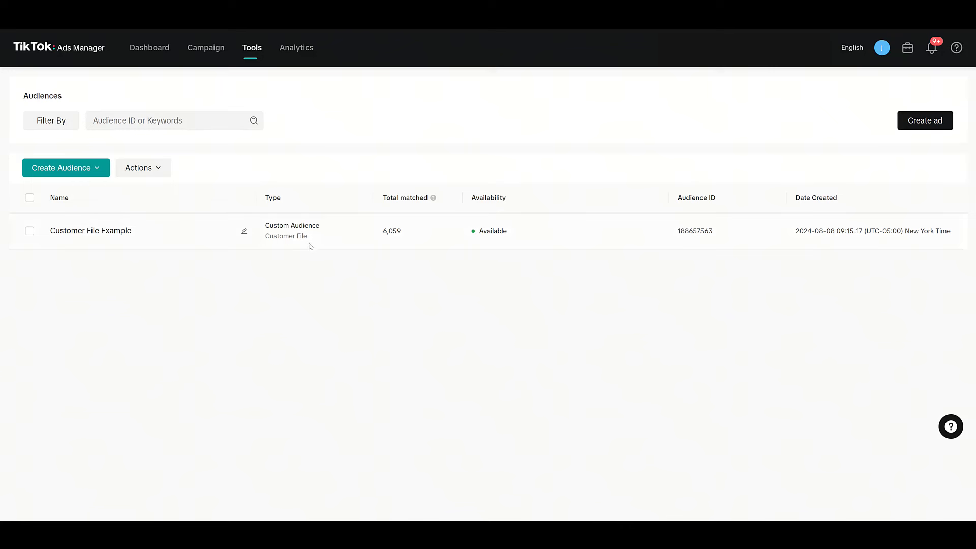
pyautogui.moveTo(407, 303)
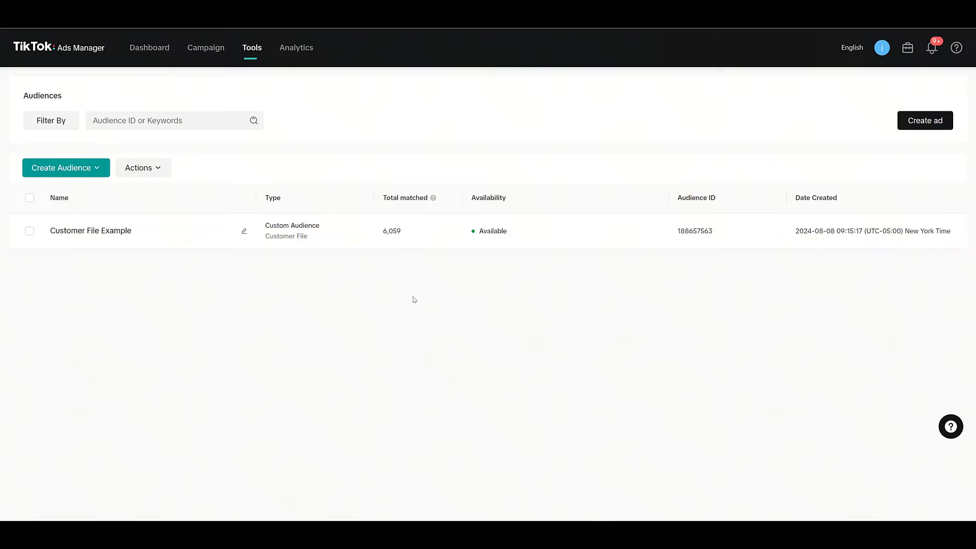
pyautogui.moveTo(325, 278)
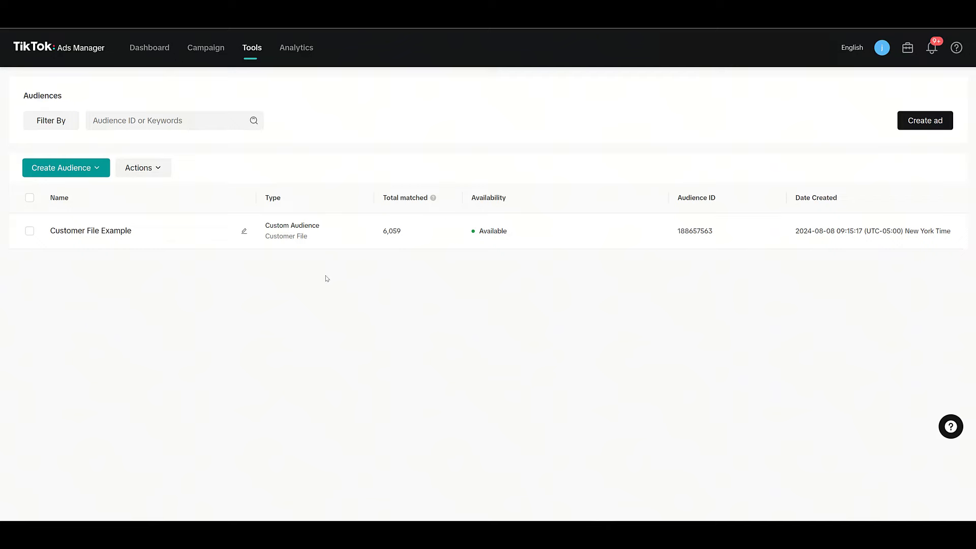
pyautogui.click(206, 48)
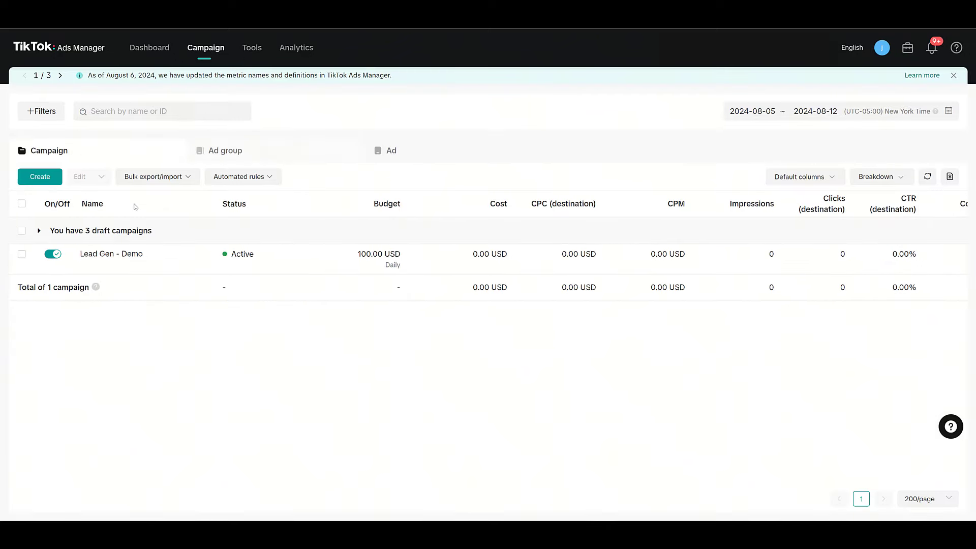
pyautogui.click(39, 230)
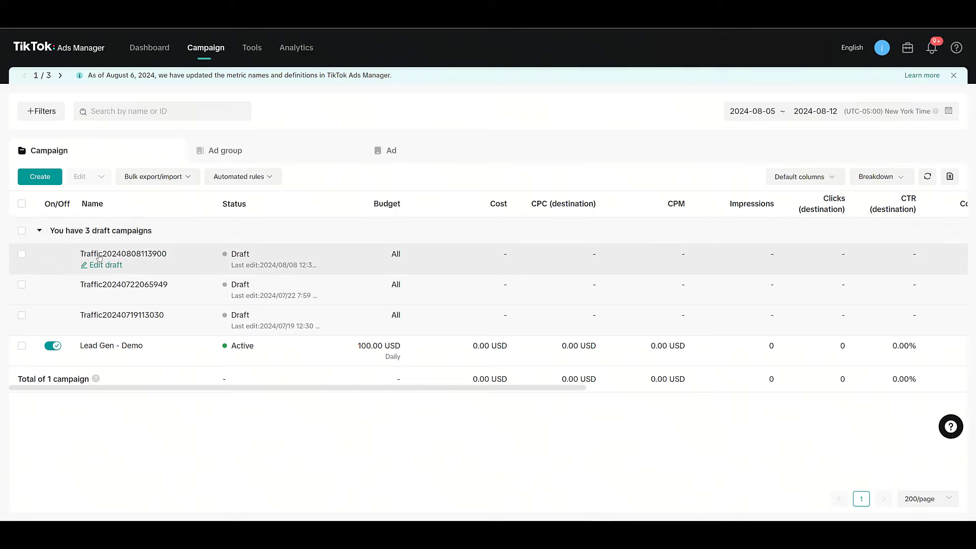
pyautogui.click(106, 265)
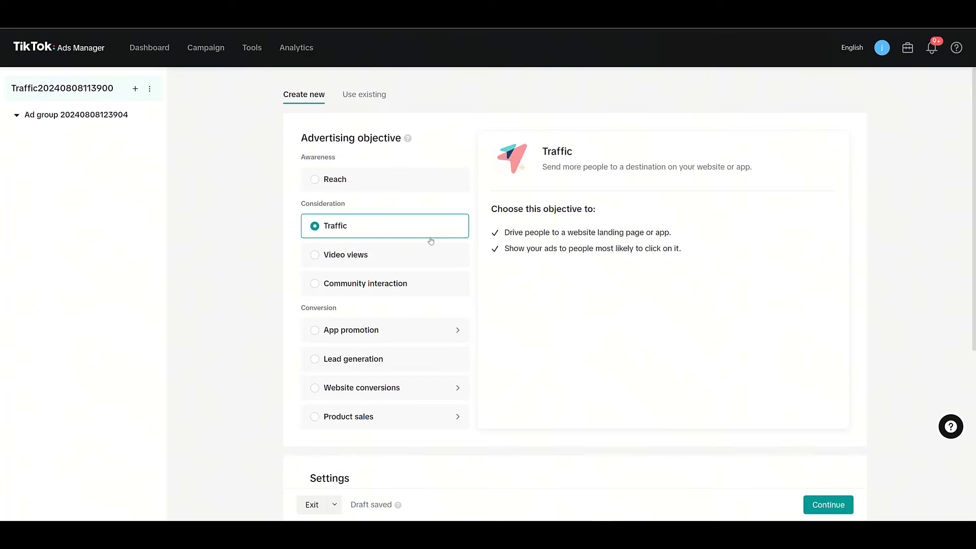
pyautogui.moveTo(432, 218)
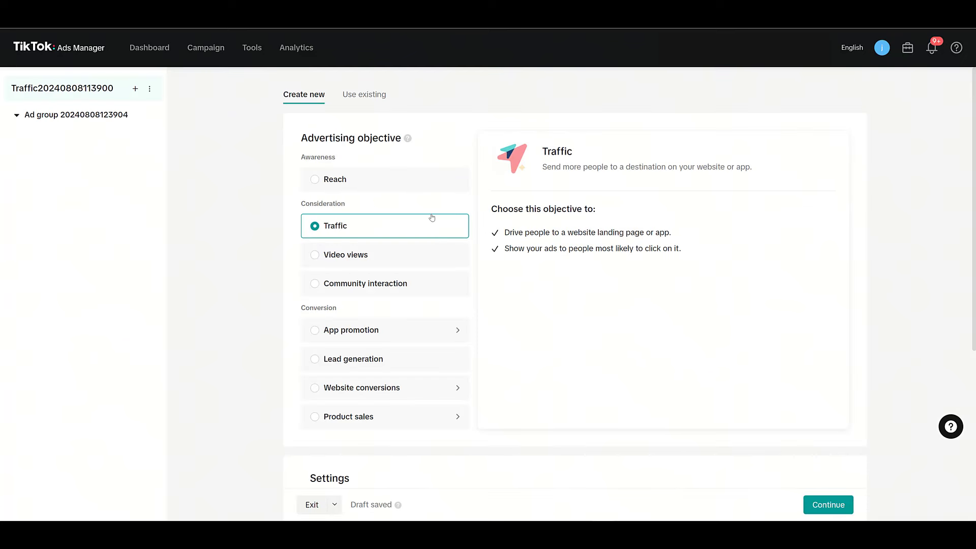
pyautogui.moveTo(443, 202)
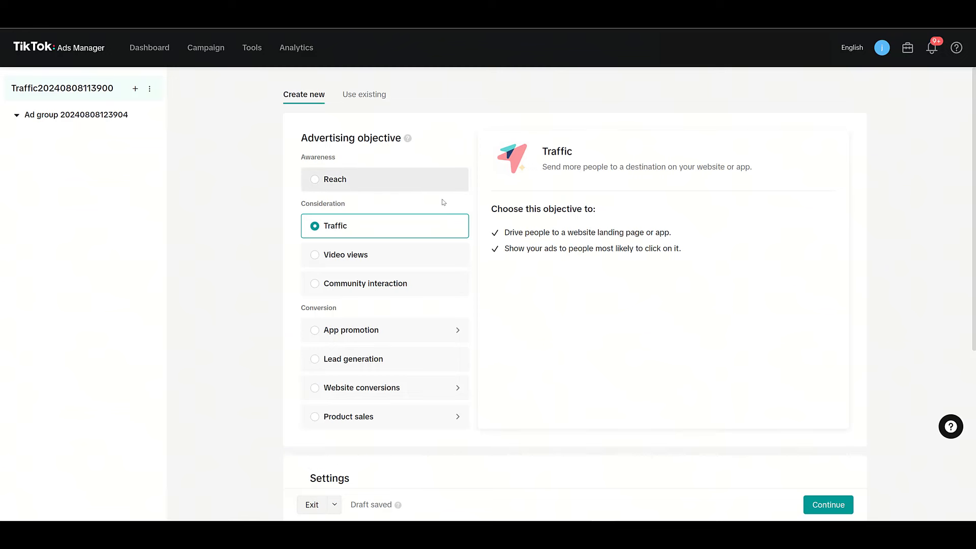
pyautogui.scroll(-3)
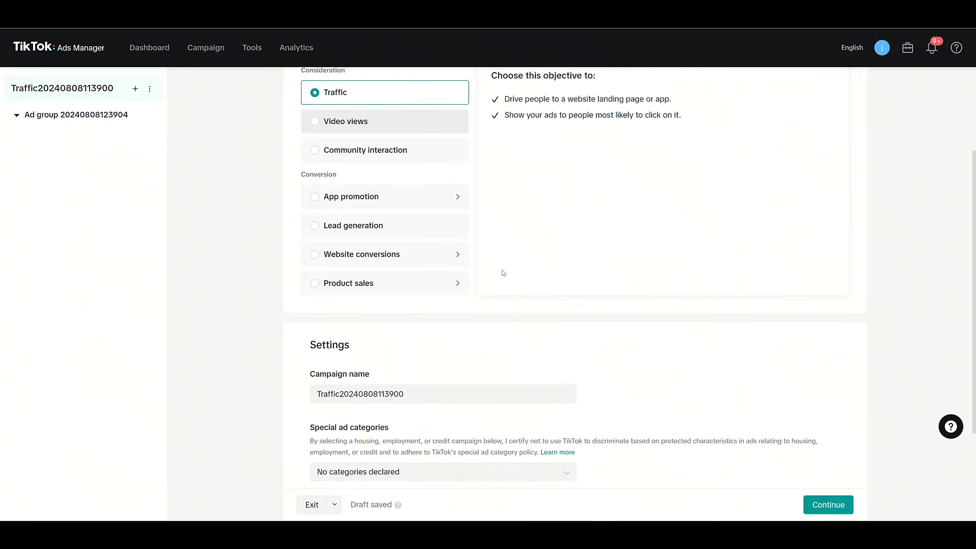
pyautogui.scroll(-3)
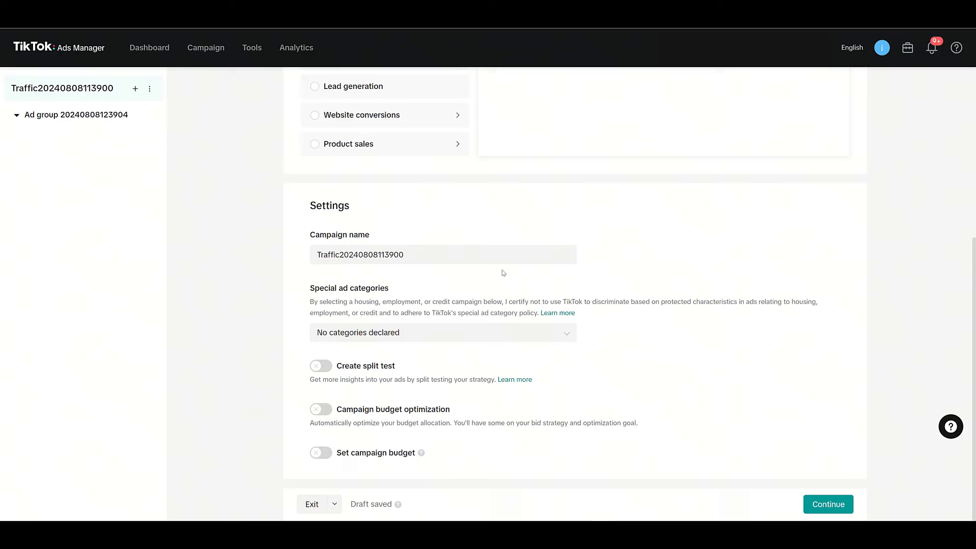
# Move to the ad group settings and scroll down to Audience targeting.
pyautogui.click(828, 503)
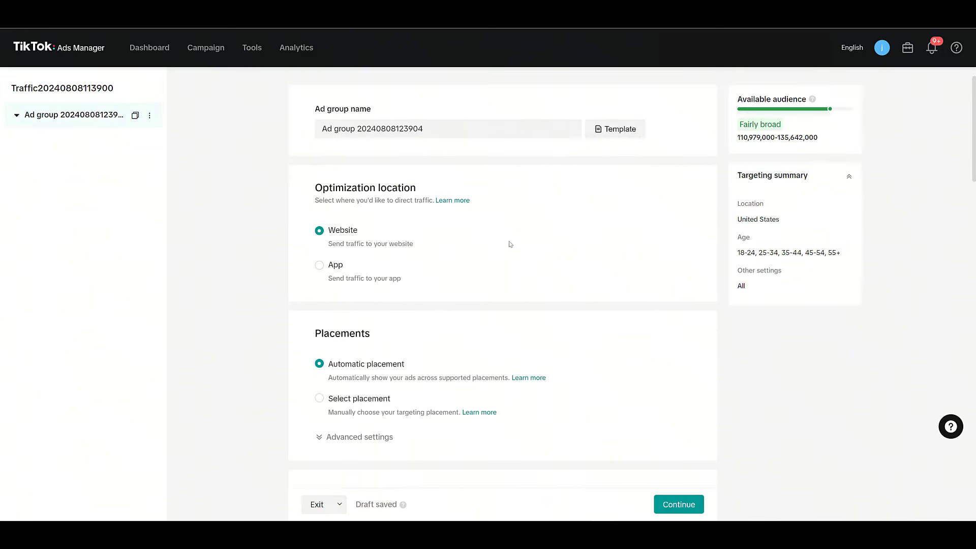
pyautogui.scroll(-3)
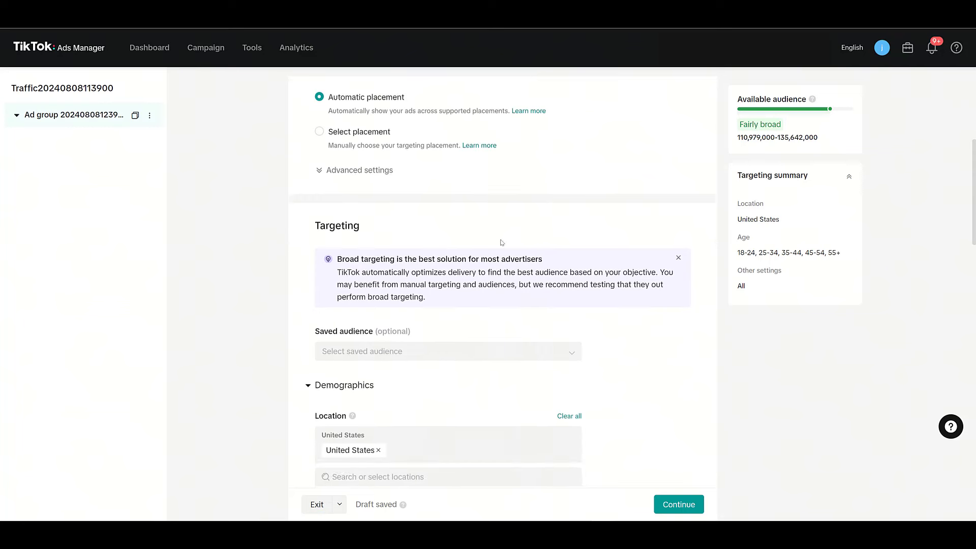
pyautogui.scroll(-3)
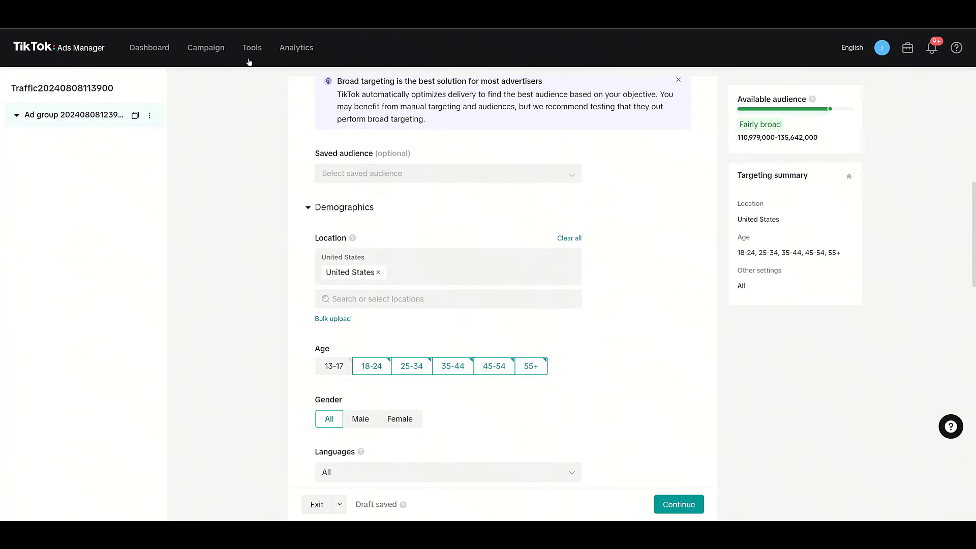
pyautogui.moveTo(514, 206)
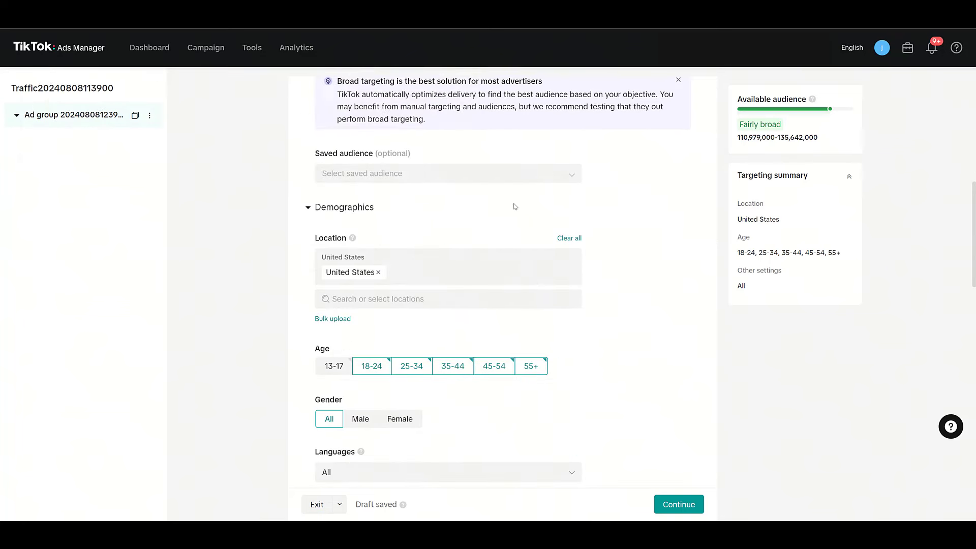
pyautogui.scroll(-3)
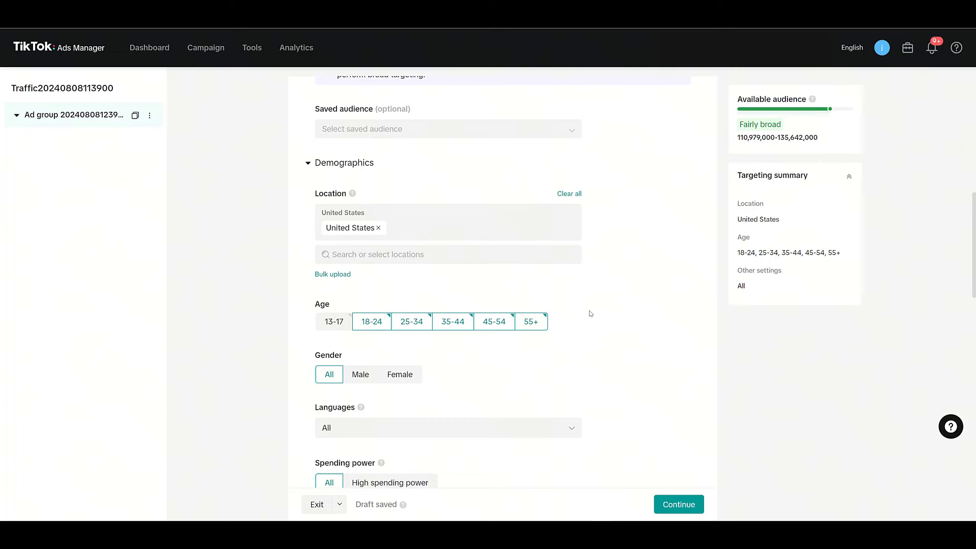
pyautogui.scroll(-3)
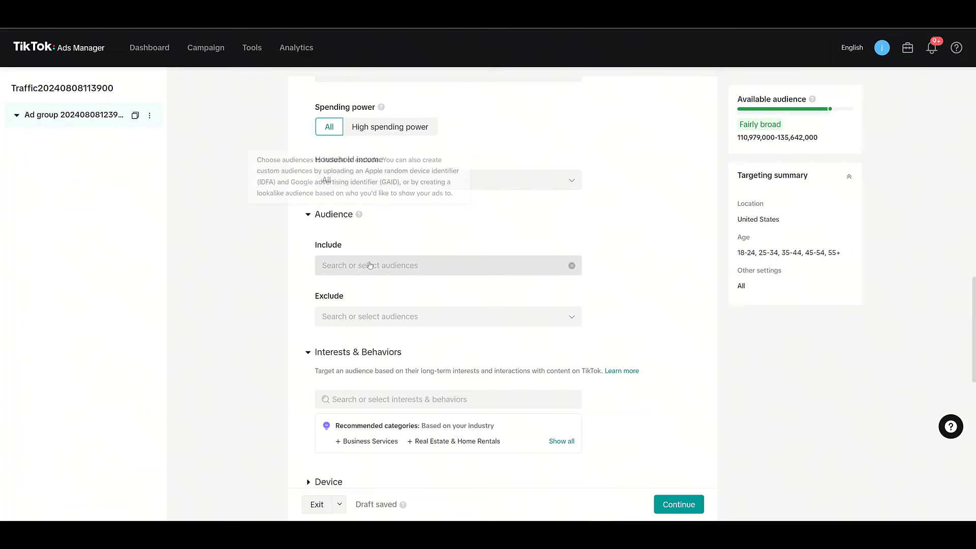
# Add Customer File Example to the ad group's included audiences.
pyautogui.click(447, 265)
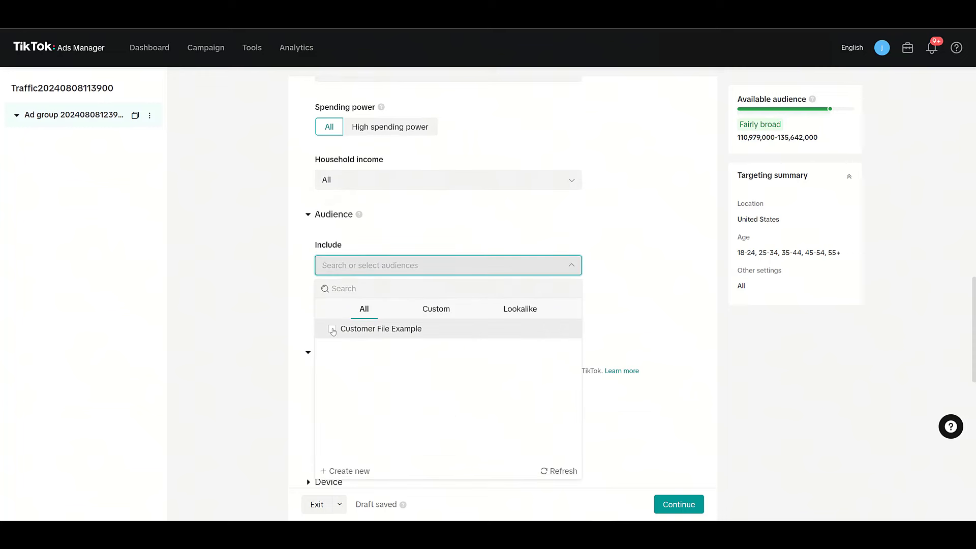
pyautogui.click(380, 329)
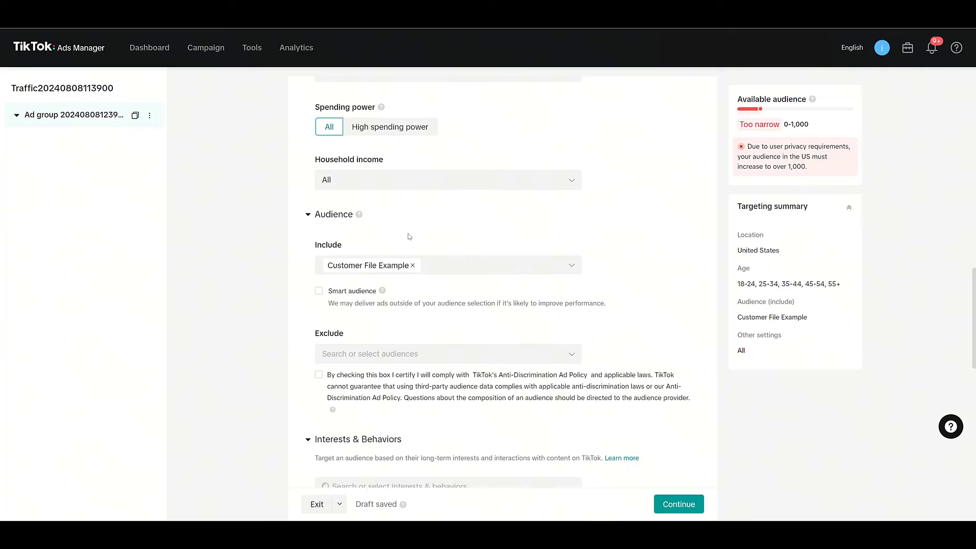
pyautogui.moveTo(376, 248)
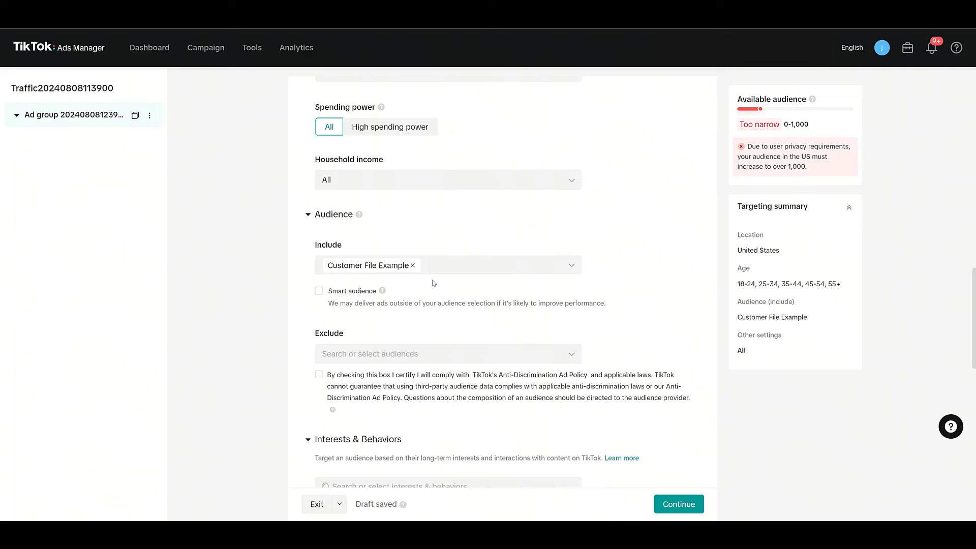
pyautogui.moveTo(361, 261)
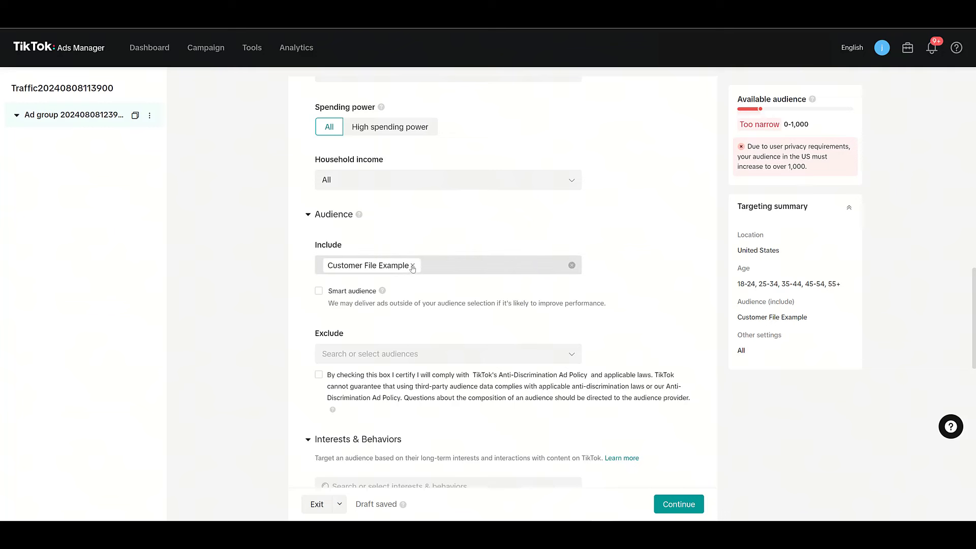
# Remove Customer File Example from Include and add it under Exclude.
pyautogui.click(413, 266)
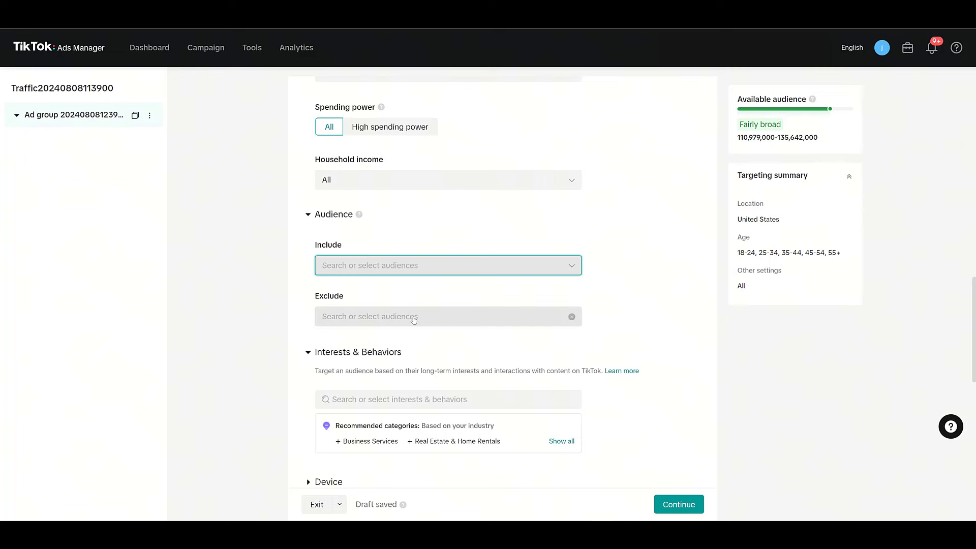
pyautogui.click(447, 316)
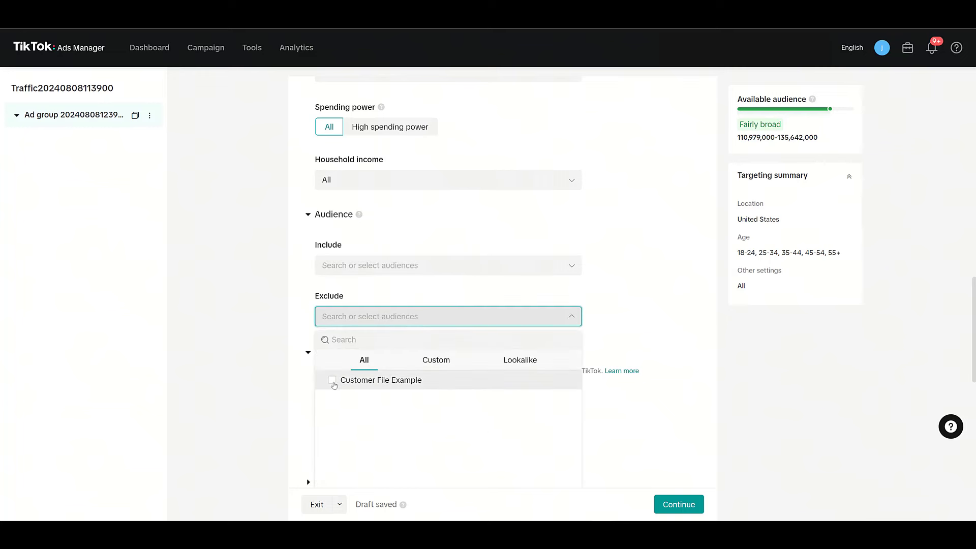
pyautogui.click(333, 380)
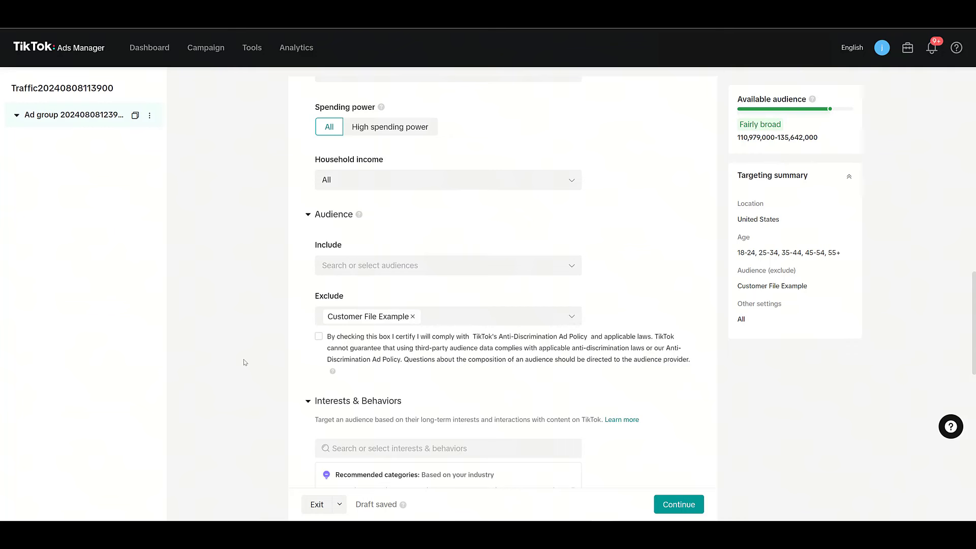
# Scroll down to the ad group's scheduling and Bidding & Optimization settings.
pyautogui.scroll(-3)
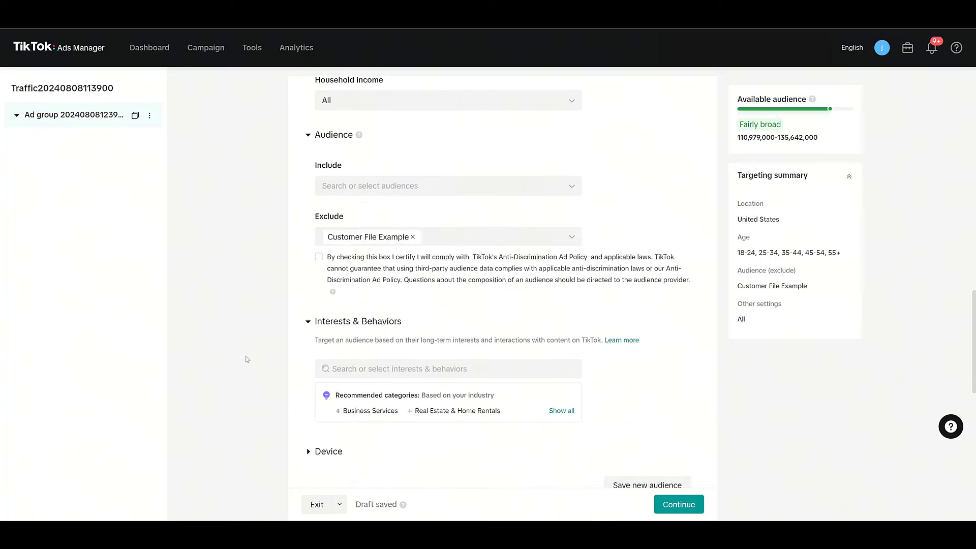
pyautogui.scroll(-3)
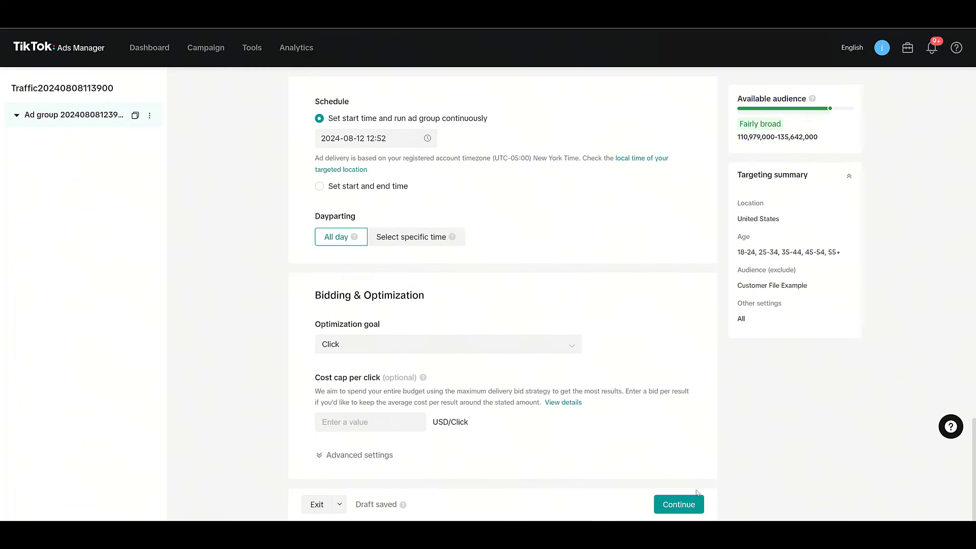
pyautogui.moveTo(241, 269)
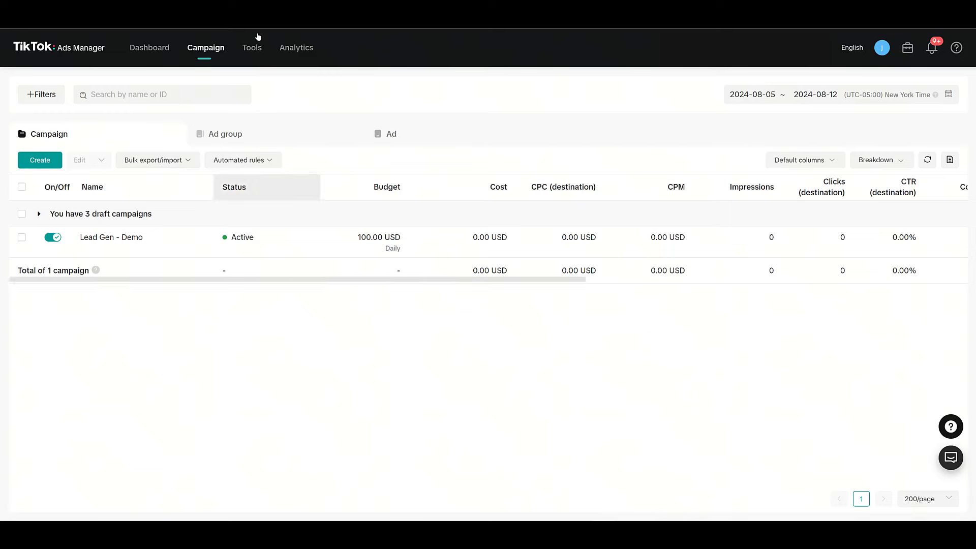
# Go to the Audience manager from the Tools menu to view Customer File Example.
pyautogui.click(252, 47)
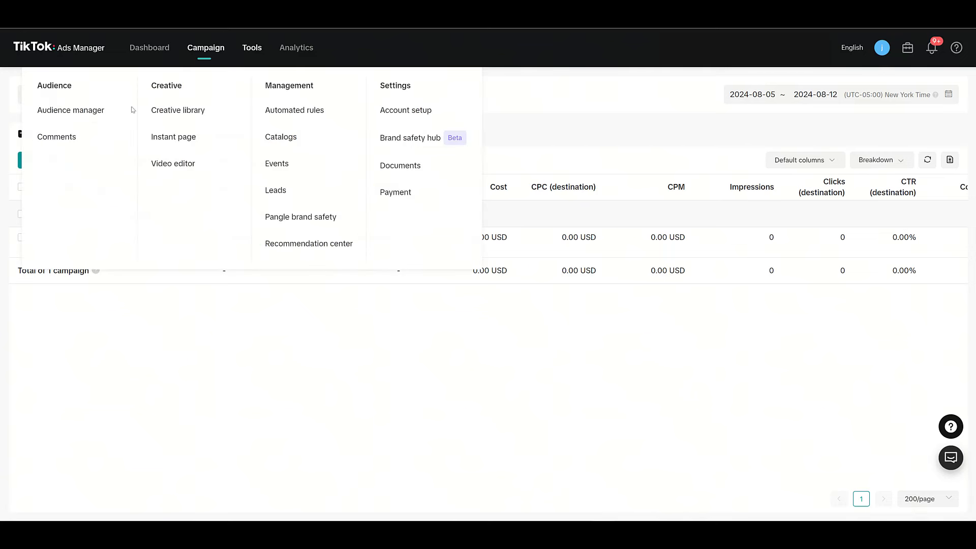
pyautogui.click(70, 110)
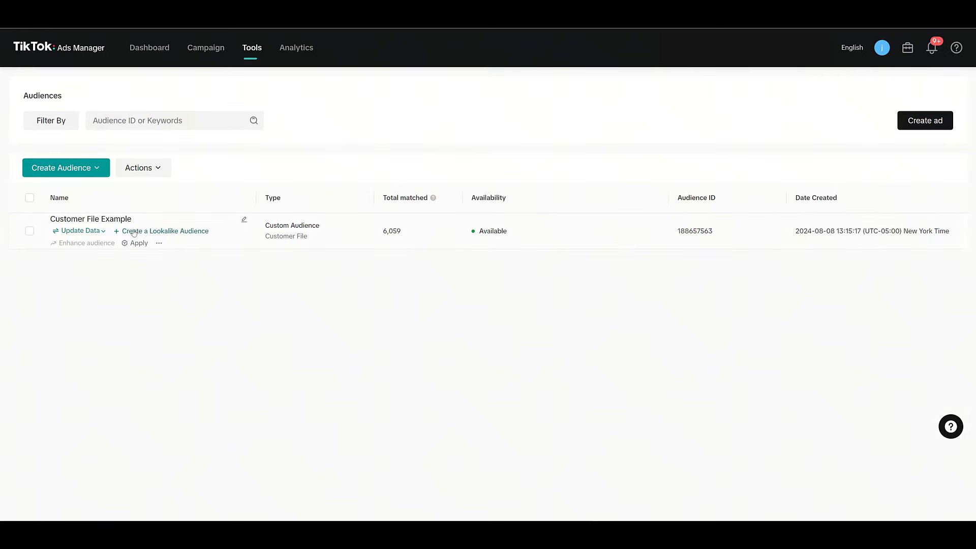
pyautogui.moveTo(156, 235)
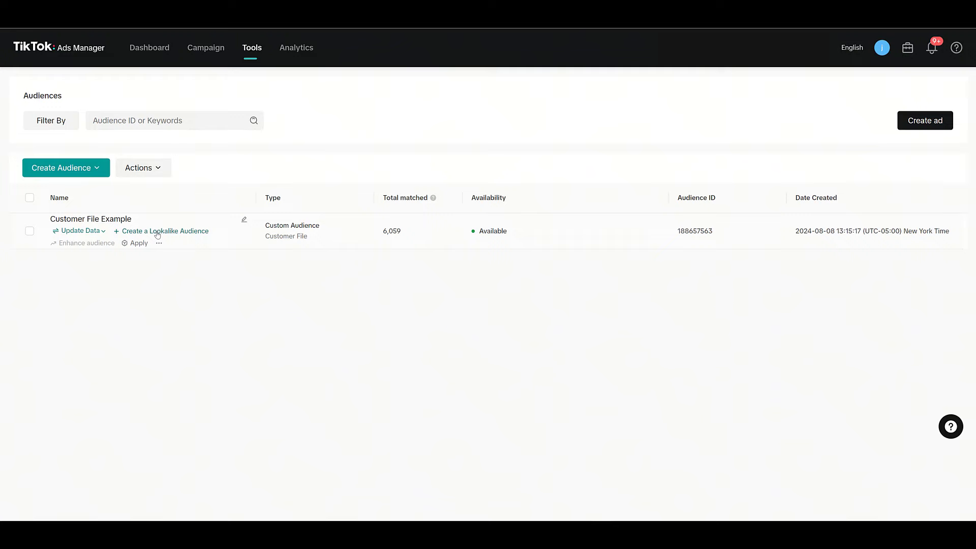
# Start a lookalike from Customer File Example with Broad size and TikTok placement.
pyautogui.click(164, 230)
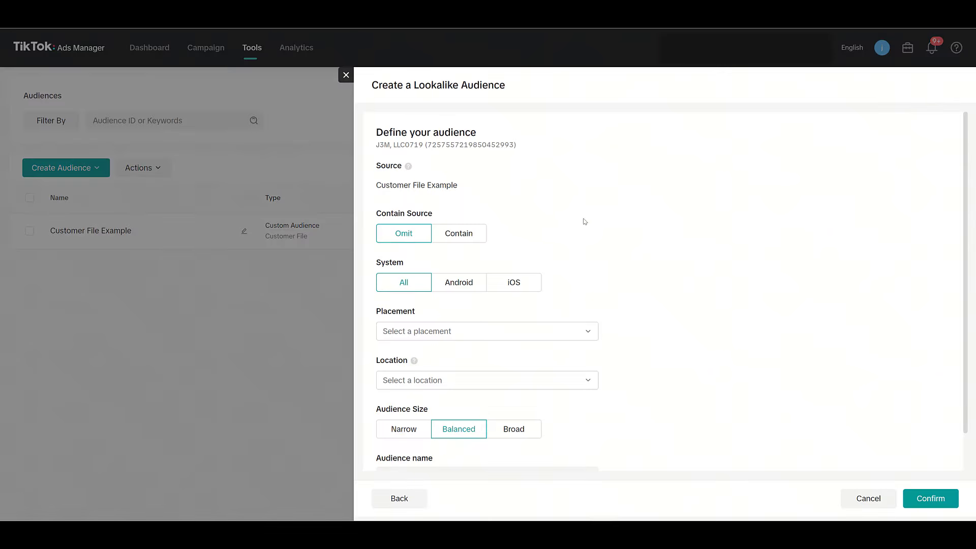
pyautogui.scroll(-3)
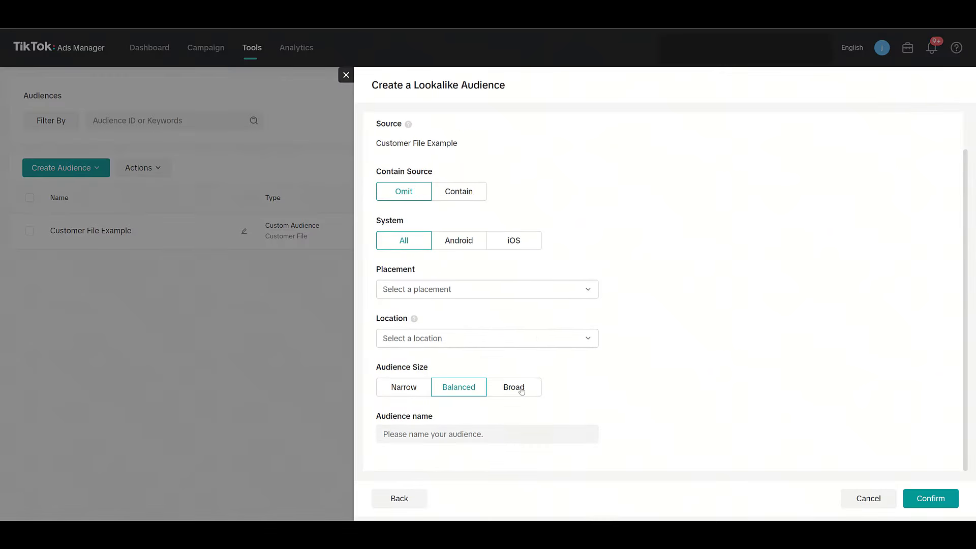
pyautogui.moveTo(514, 386)
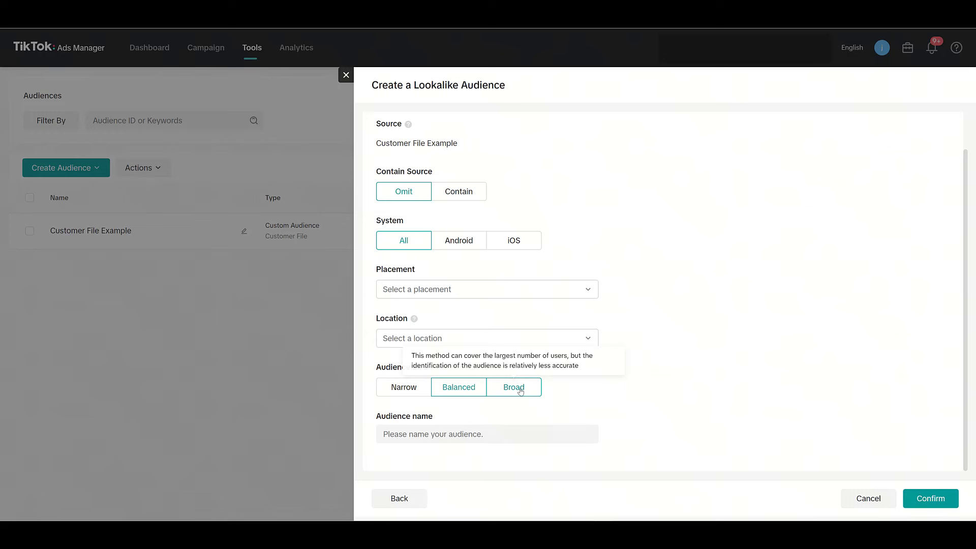
pyautogui.click(513, 387)
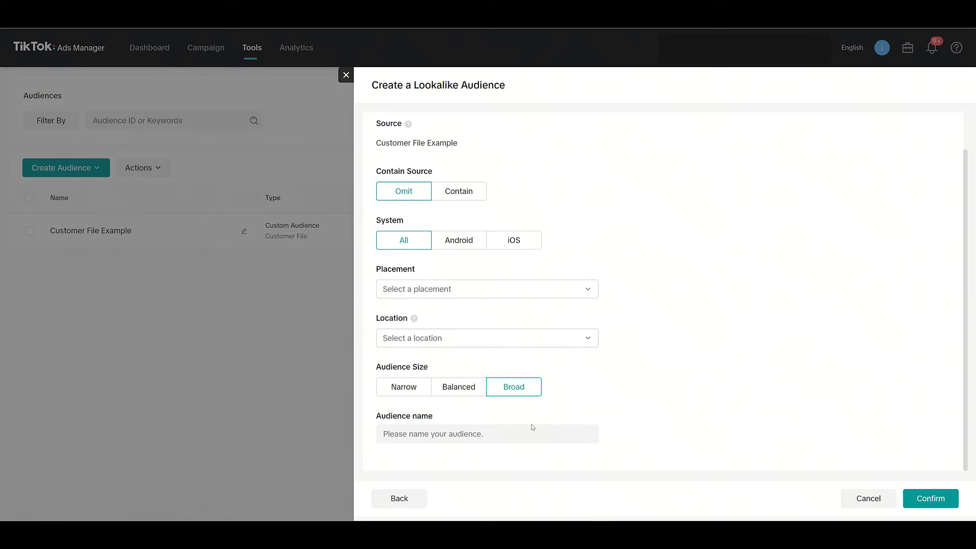
pyautogui.click(485, 289)
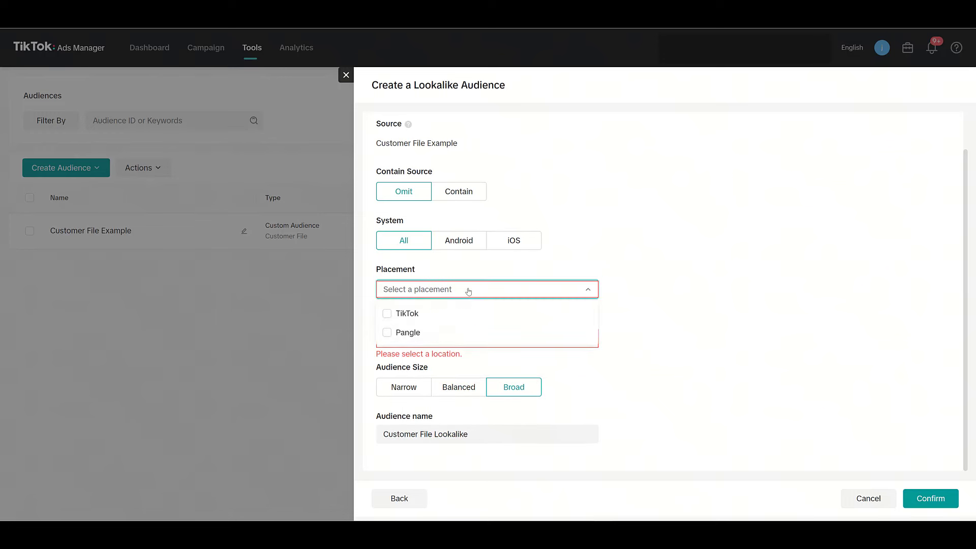
pyautogui.click(386, 313)
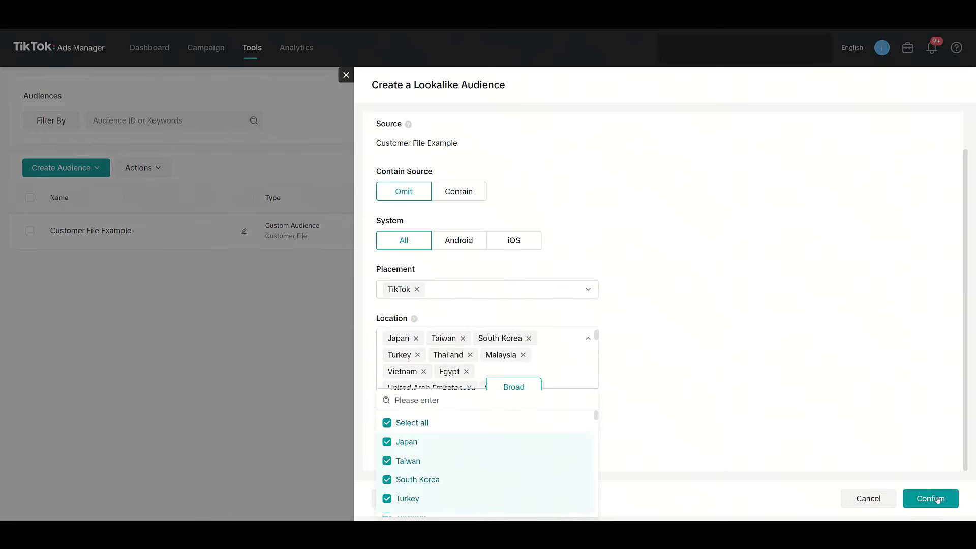
pyautogui.moveTo(418, 73)
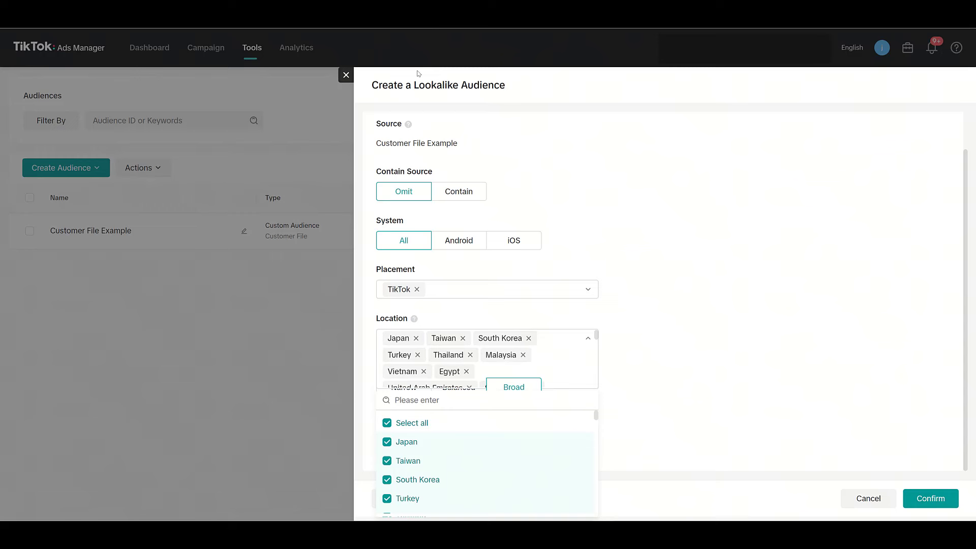